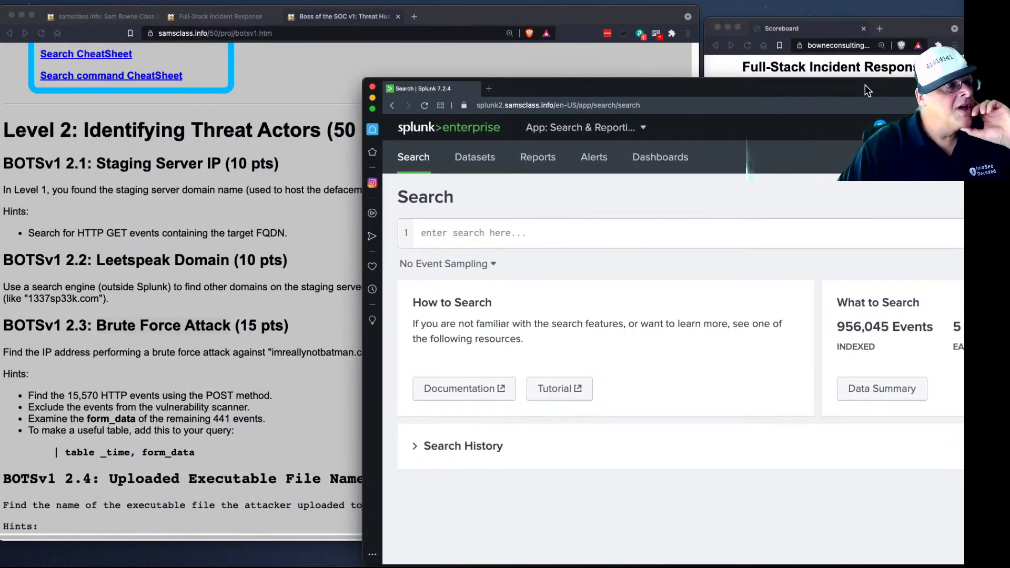
{"action": "mouse_move", "coordinate": [197, 373]}
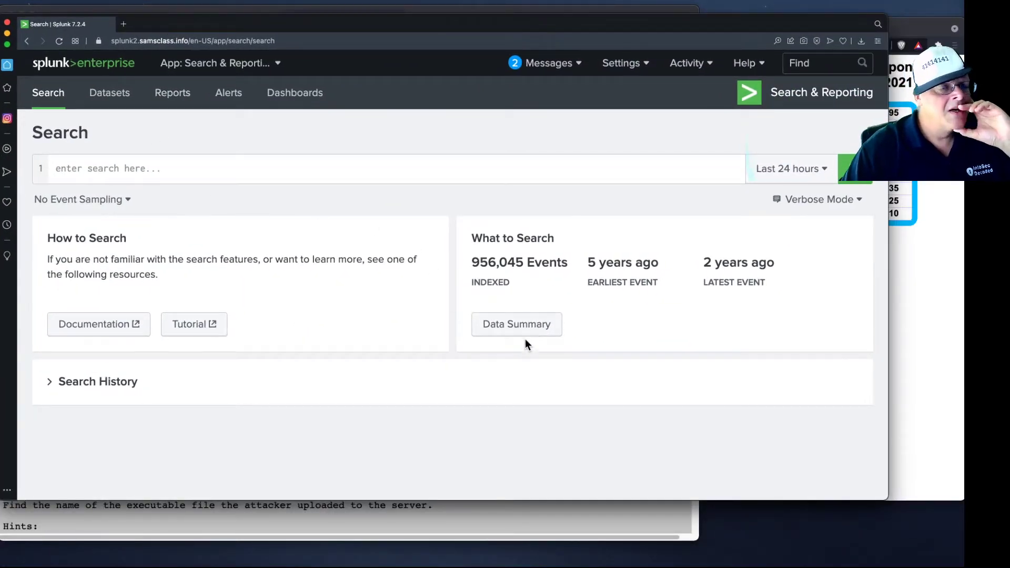
- View the Data Summary's Sourcetypes list, including stream:http among the 23 sourcetypes
{"action": "left_click", "coordinate": [517, 324]}
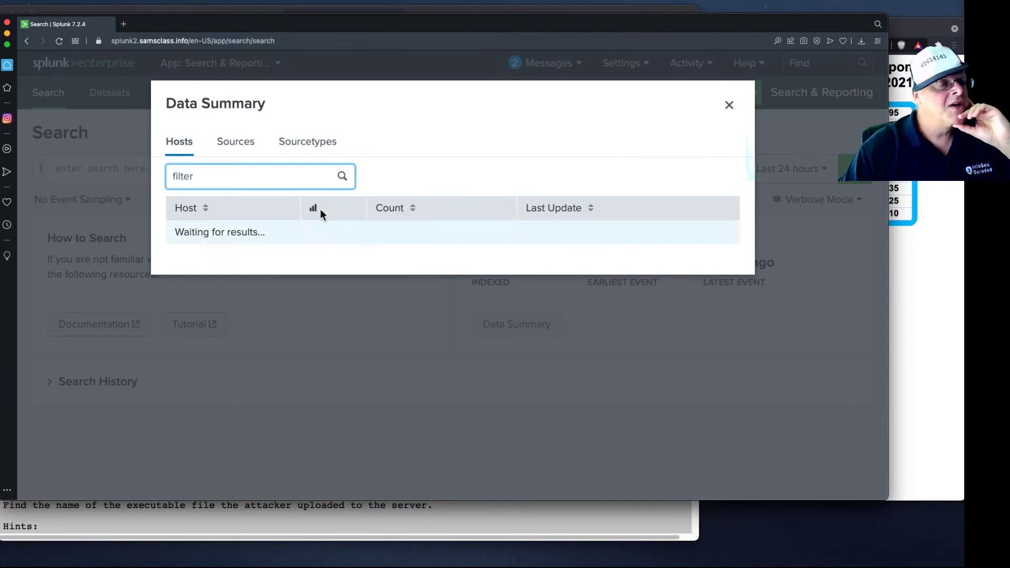
{"action": "mouse_move", "coordinate": [316, 147]}
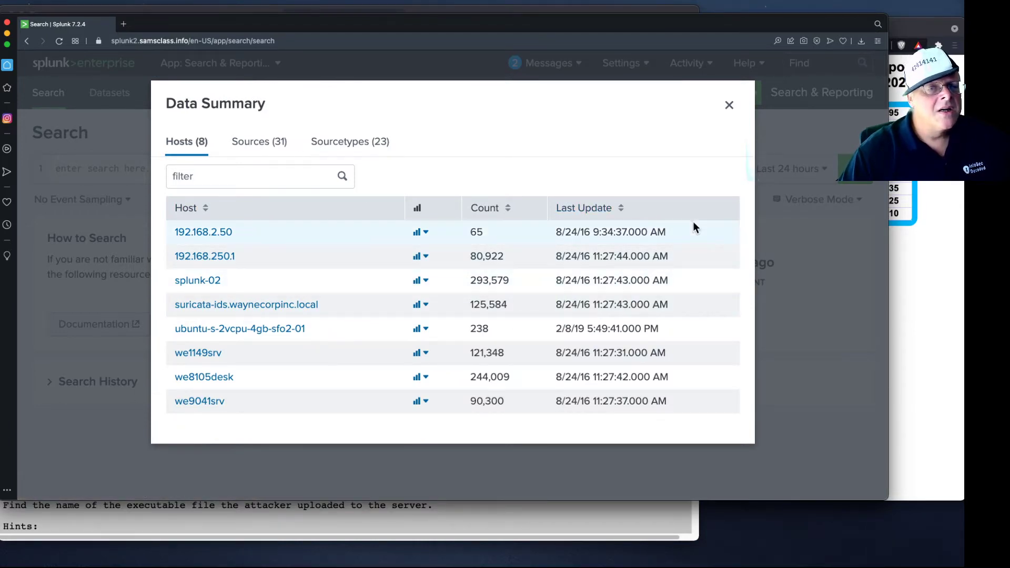
{"action": "mouse_move", "coordinate": [320, 325]}
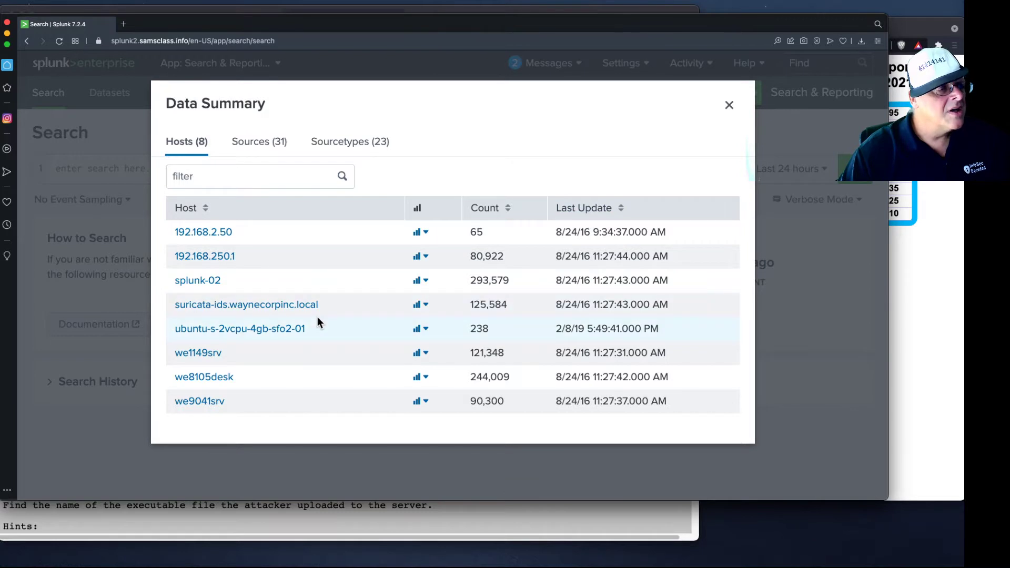
{"action": "left_click", "coordinate": [349, 141]}
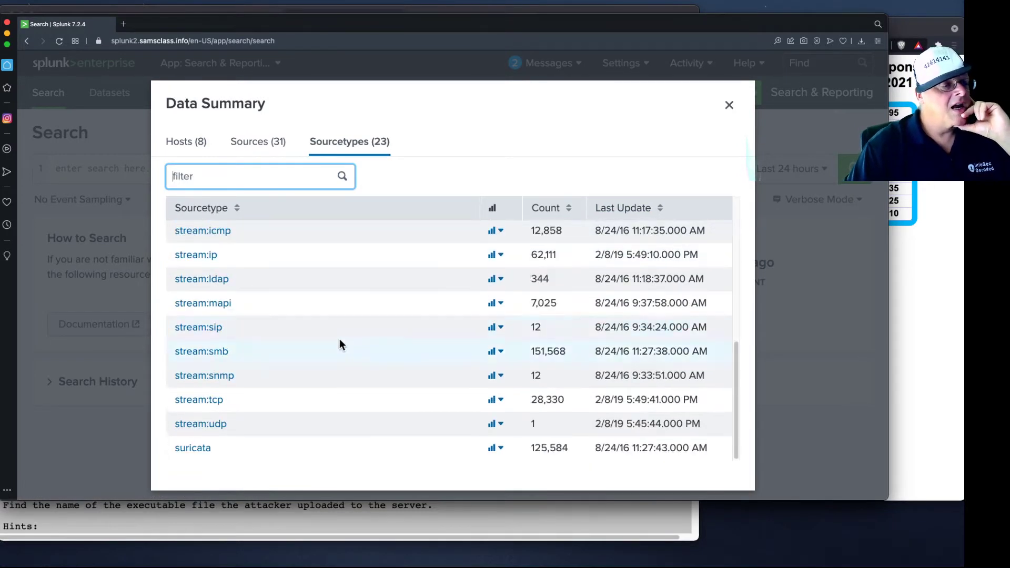
{"action": "mouse_move", "coordinate": [239, 400]}
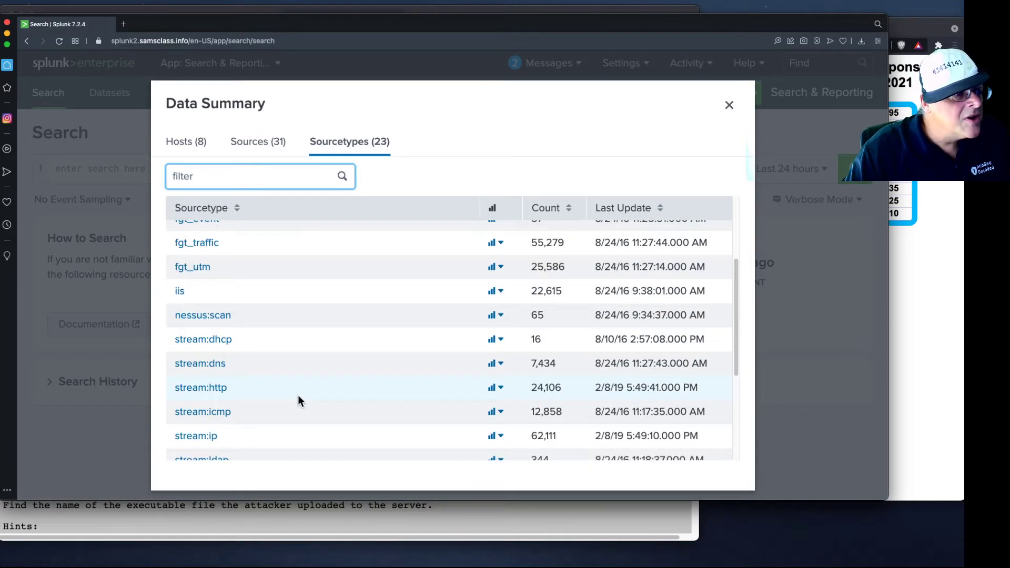
{"action": "mouse_move", "coordinate": [212, 394]}
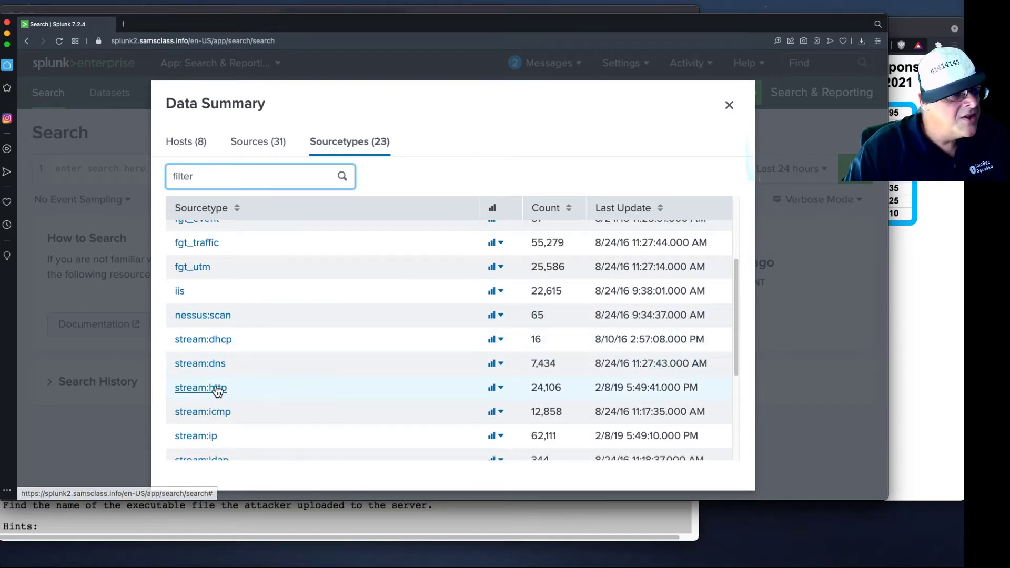
- Search stream:http events with the time range set to All time, returning 240 events
{"action": "left_click", "coordinate": [200, 387]}
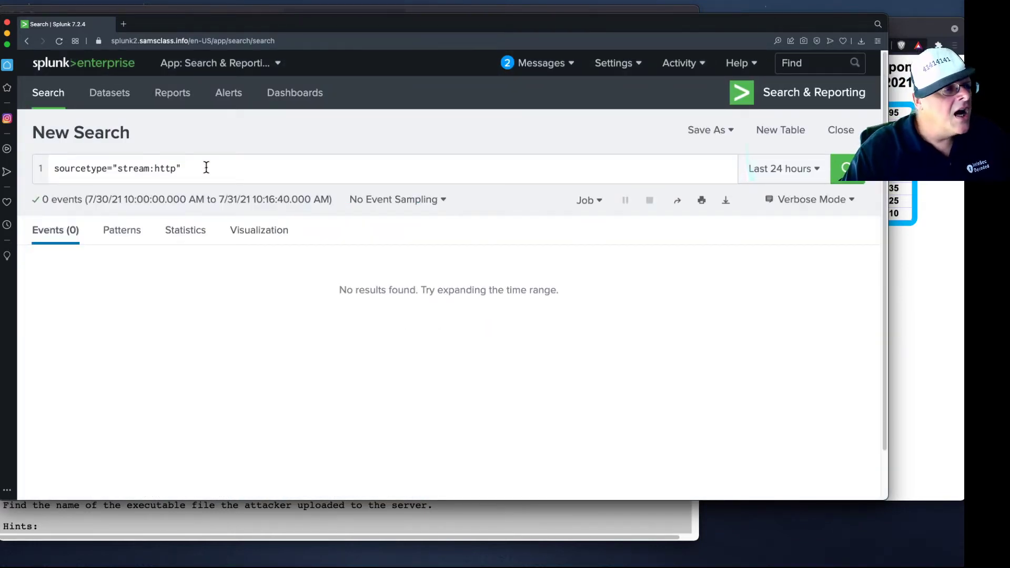
{"action": "left_click", "coordinate": [395, 200]}
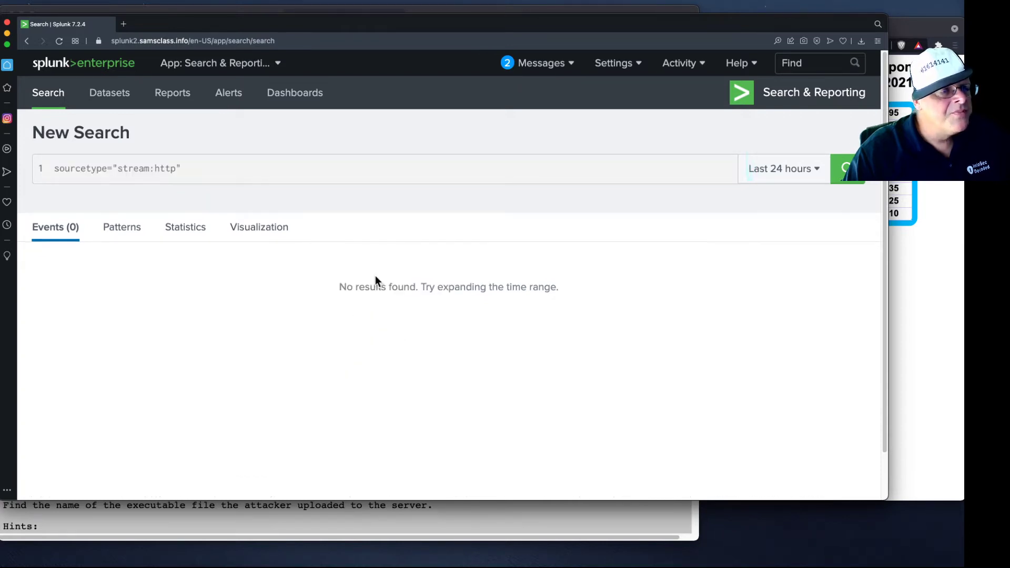
{"action": "left_click", "coordinate": [847, 169]}
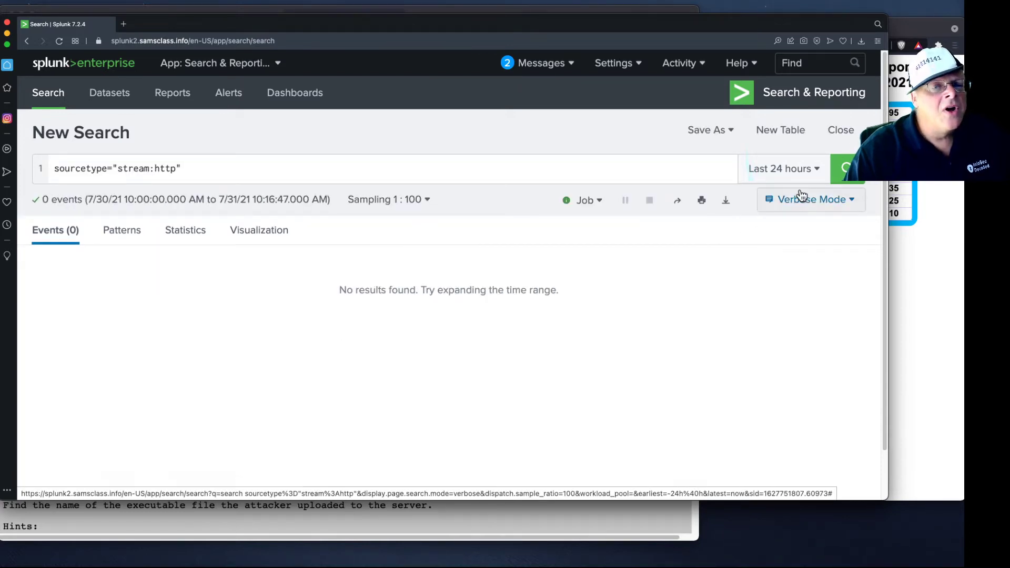
{"action": "left_click", "coordinate": [783, 168]}
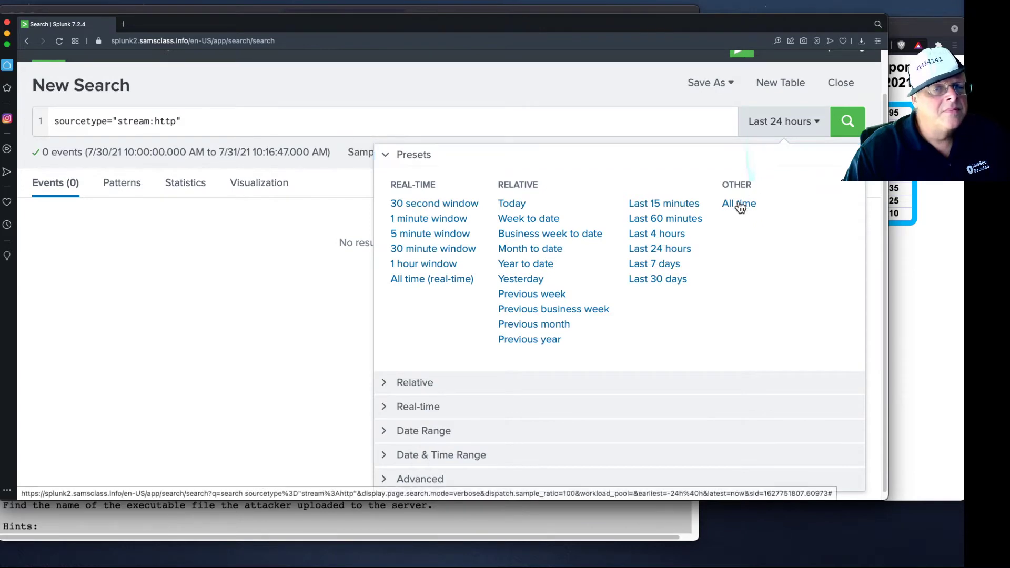
{"action": "left_click", "coordinate": [738, 204]}
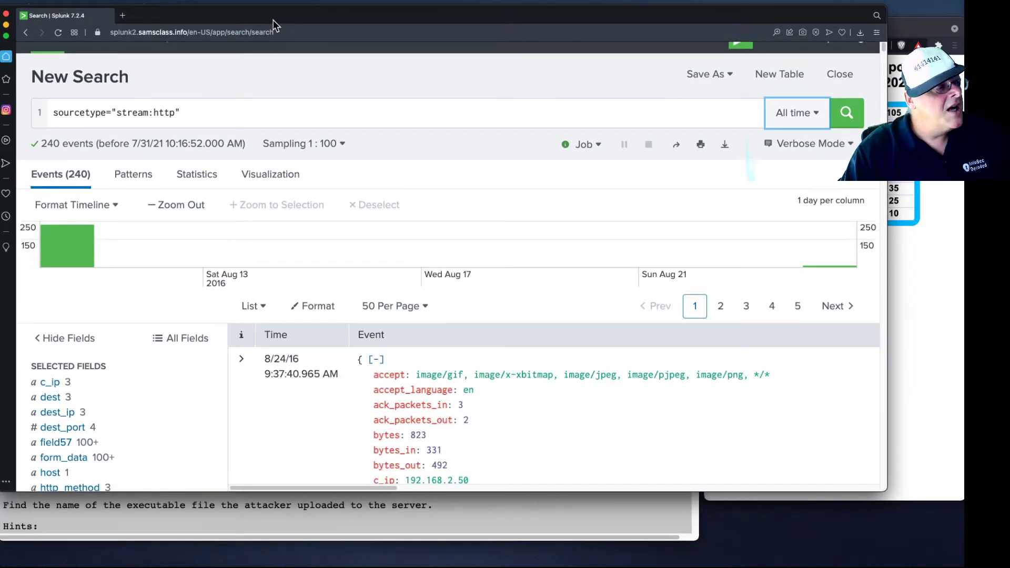
{"action": "scroll", "scroll_direction": "down", "scroll_amount": 3}
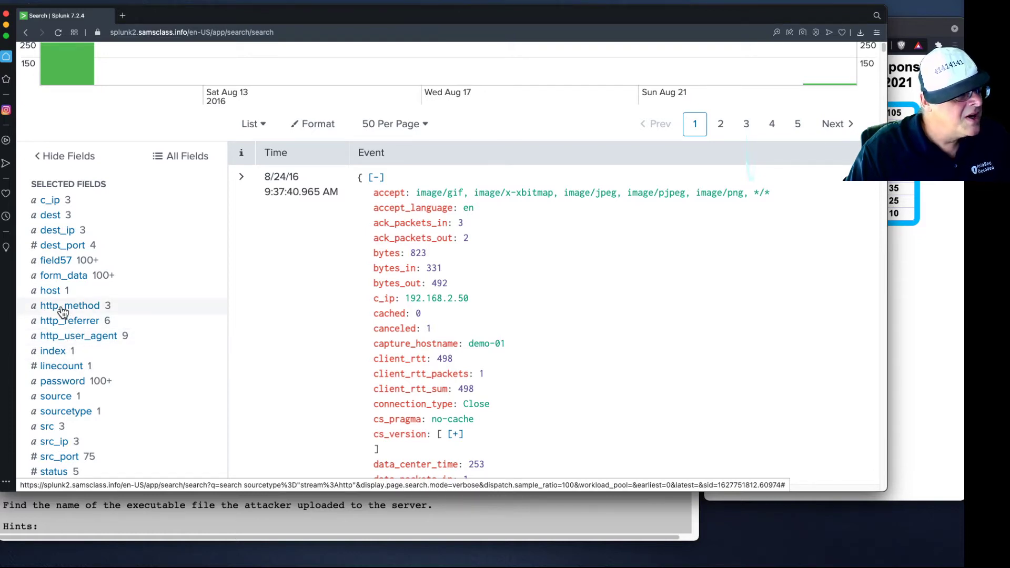
- Filter on http_method=POST from the field sidebar, leaving 144 events
{"action": "left_click", "coordinate": [69, 305]}
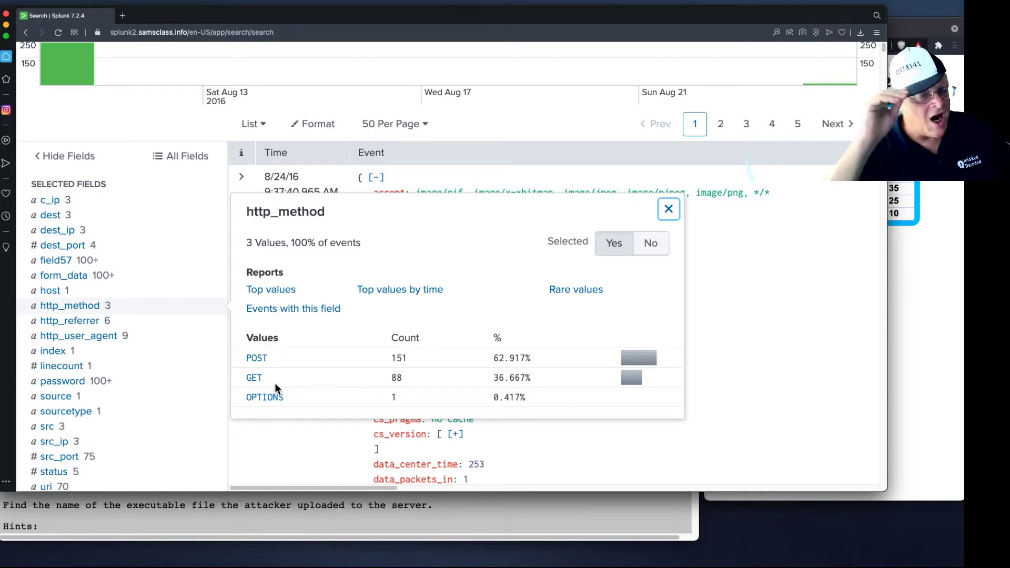
{"action": "mouse_move", "coordinate": [312, 406]}
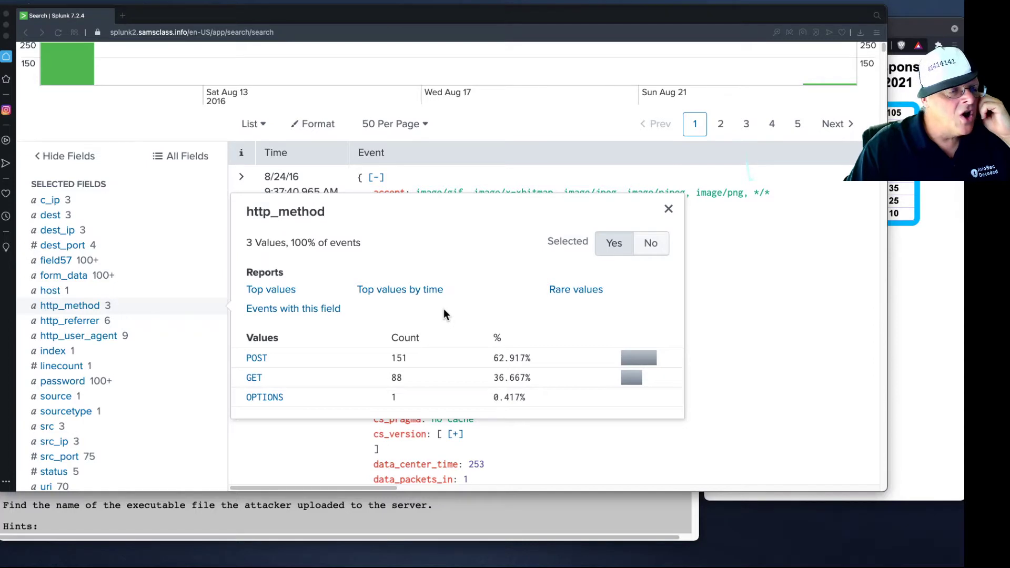
{"action": "mouse_move", "coordinate": [279, 366]}
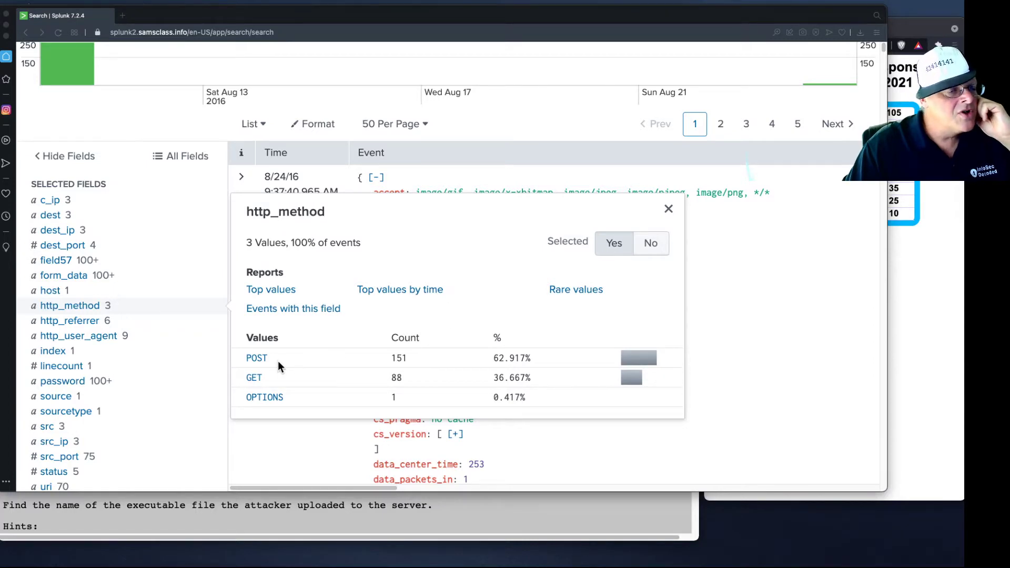
{"action": "mouse_move", "coordinate": [257, 366]}
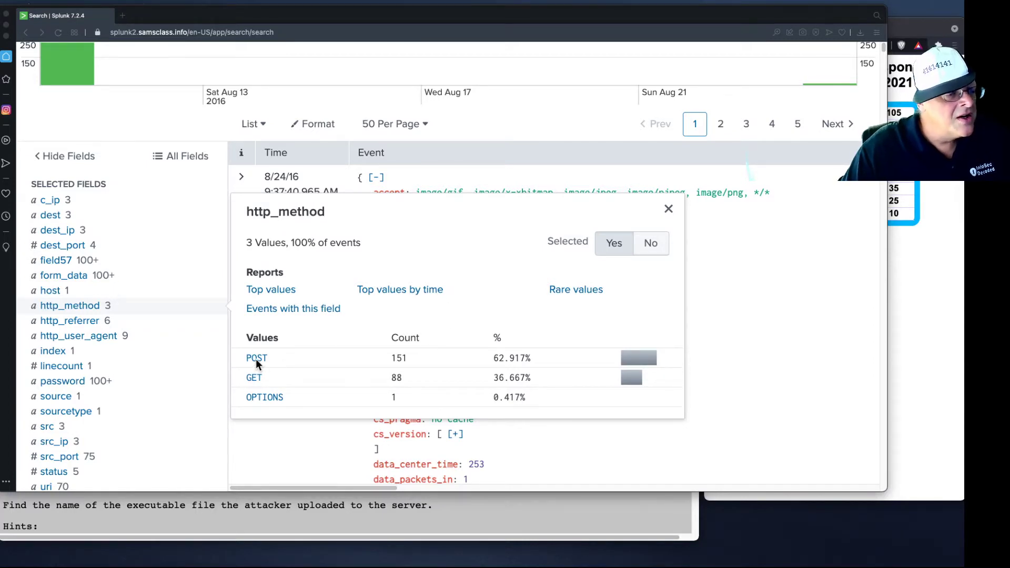
{"action": "left_click", "coordinate": [669, 208]}
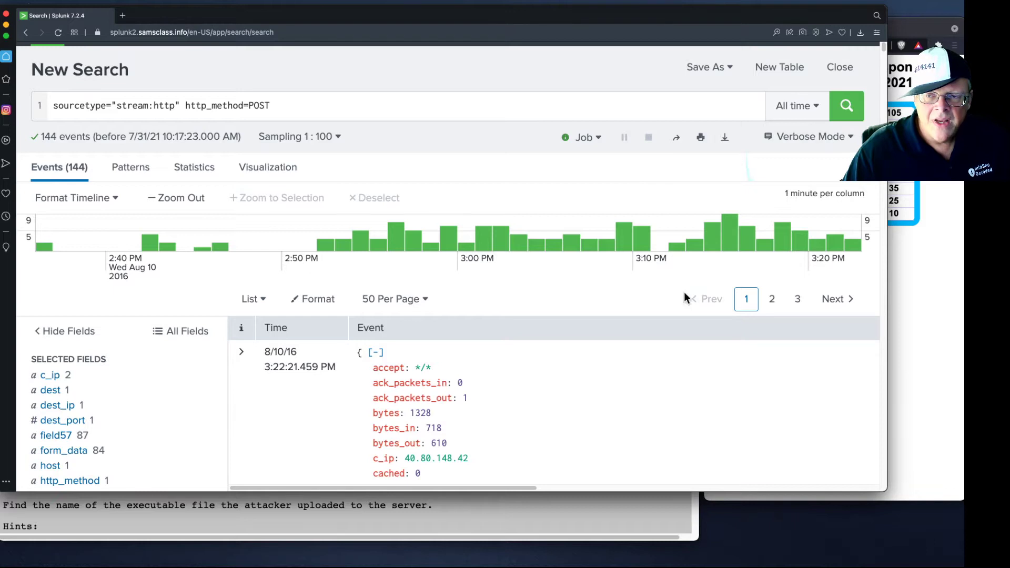
- Append the term imreallynotbatman.com to the POST query and run it, returning 167 events
{"action": "left_click", "coordinate": [305, 105]}
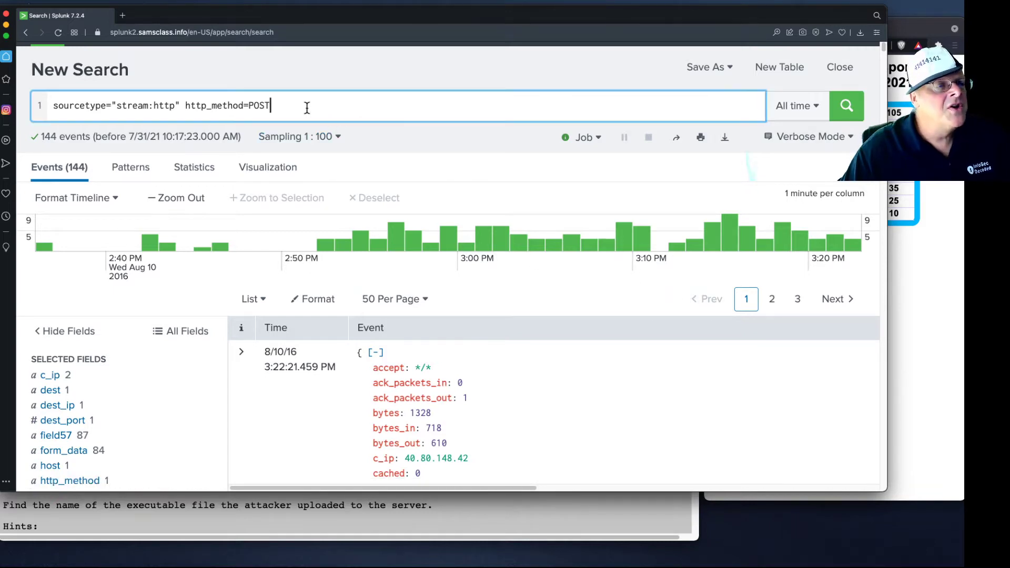
{"action": "type", "text": "i"}
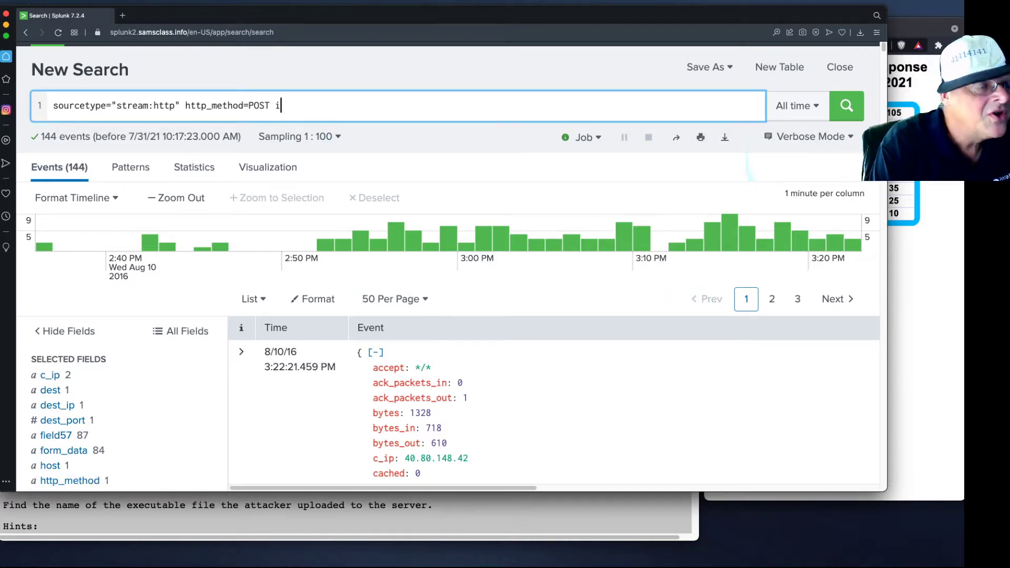
{"action": "type", "text": "mre"}
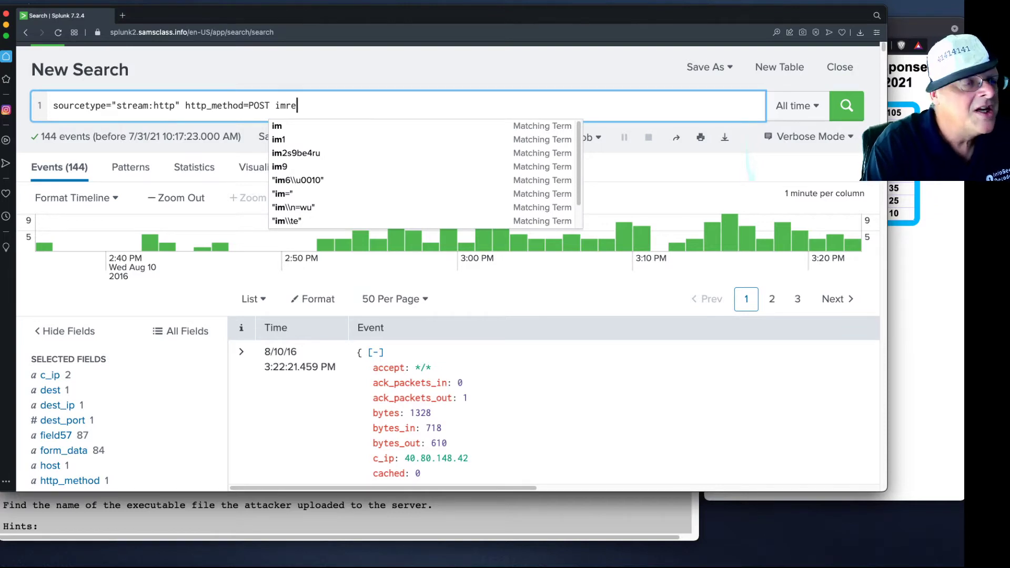
{"action": "type", "text": "allynotbatman.com"}
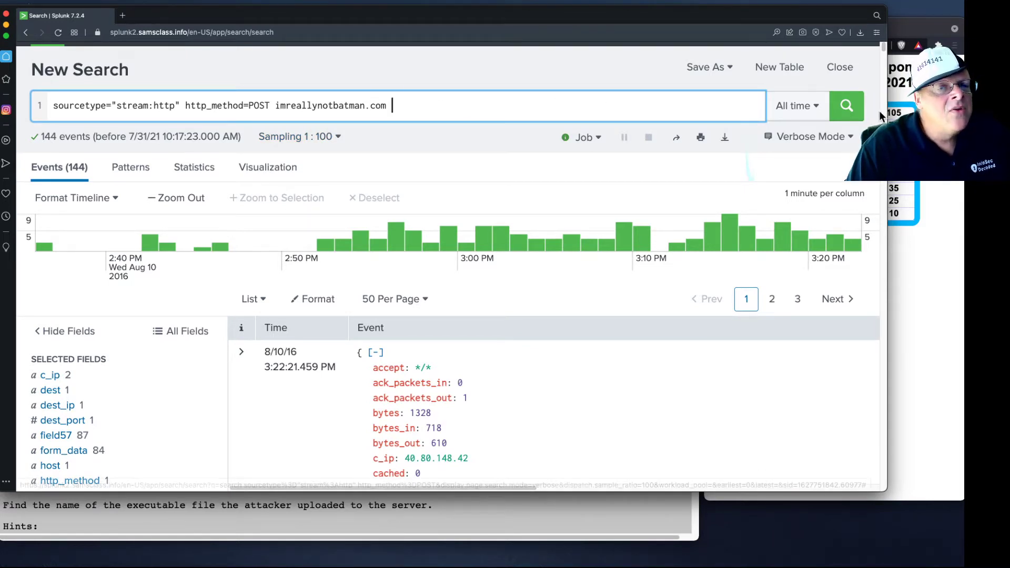
{"action": "left_click", "coordinate": [846, 105]}
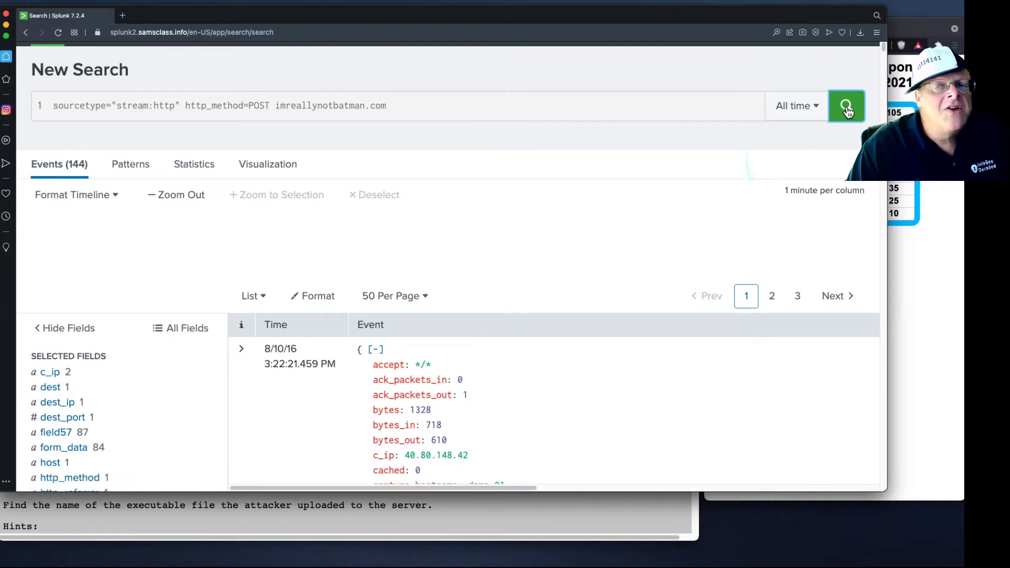
{"action": "left_click", "coordinate": [846, 105]}
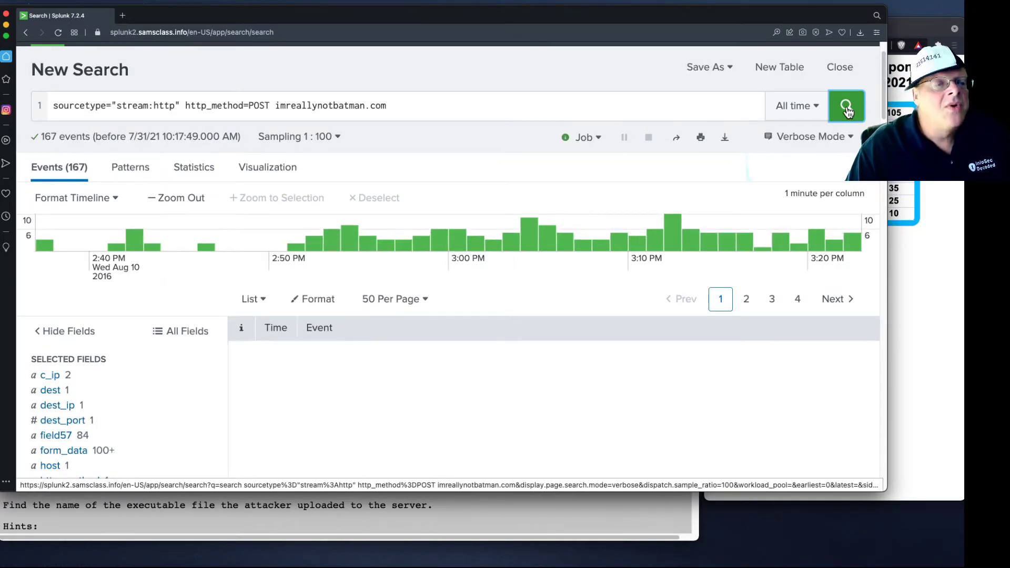
{"action": "left_click", "coordinate": [846, 105]}
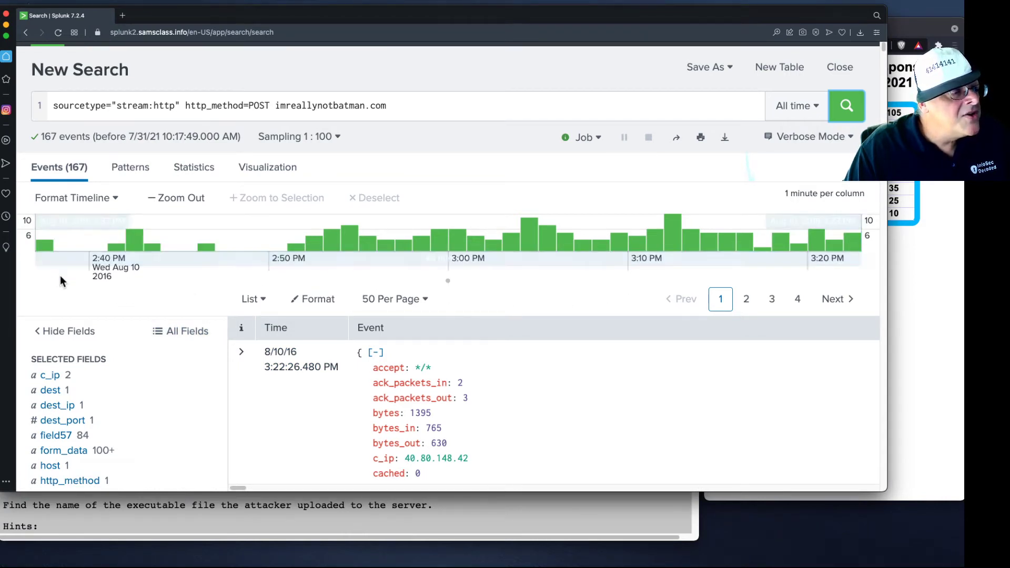
{"action": "mouse_move", "coordinate": [132, 247]}
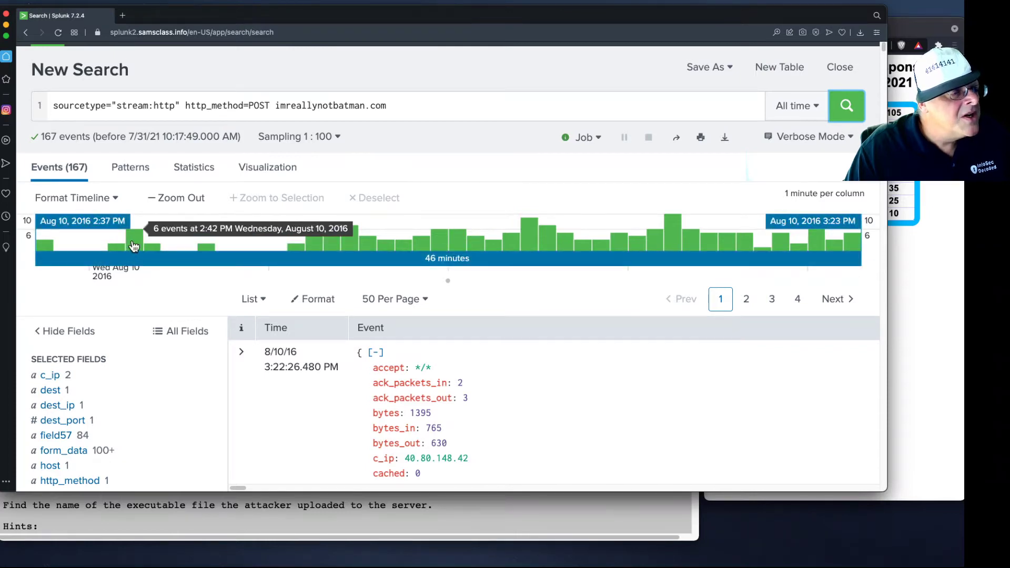
{"action": "mouse_move", "coordinate": [486, 247]}
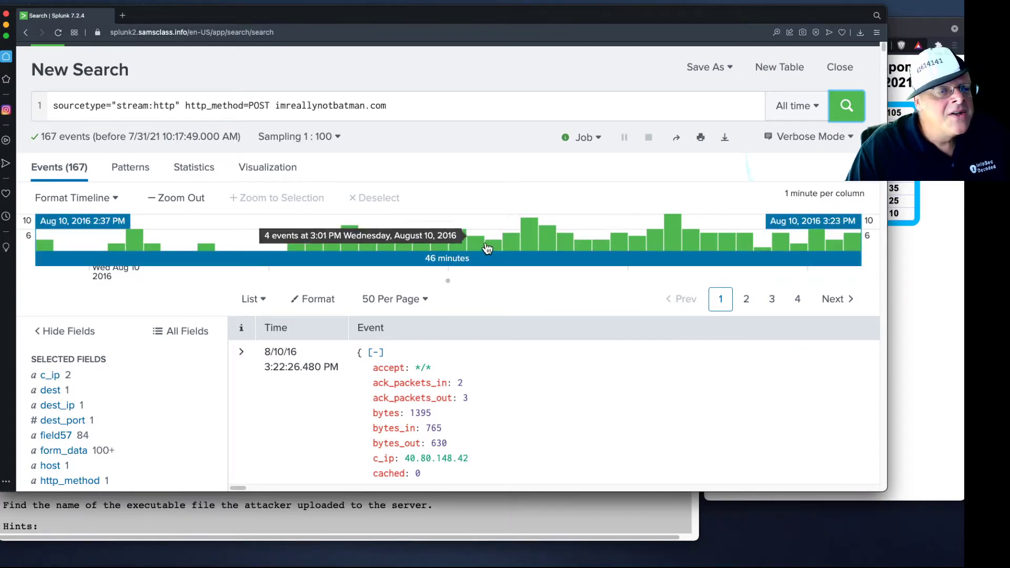
{"action": "mouse_move", "coordinate": [626, 243]}
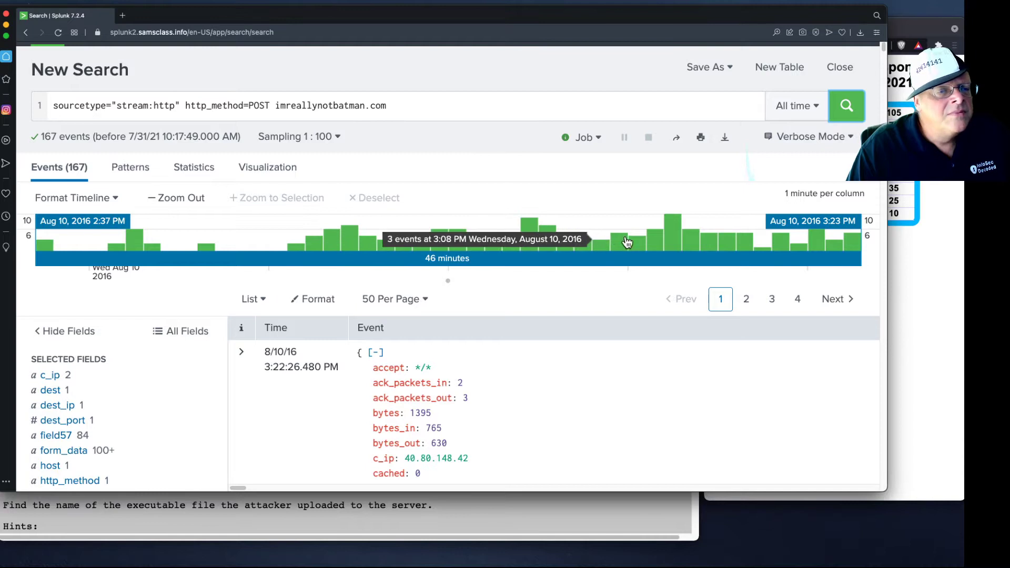
{"action": "mouse_move", "coordinate": [854, 243]}
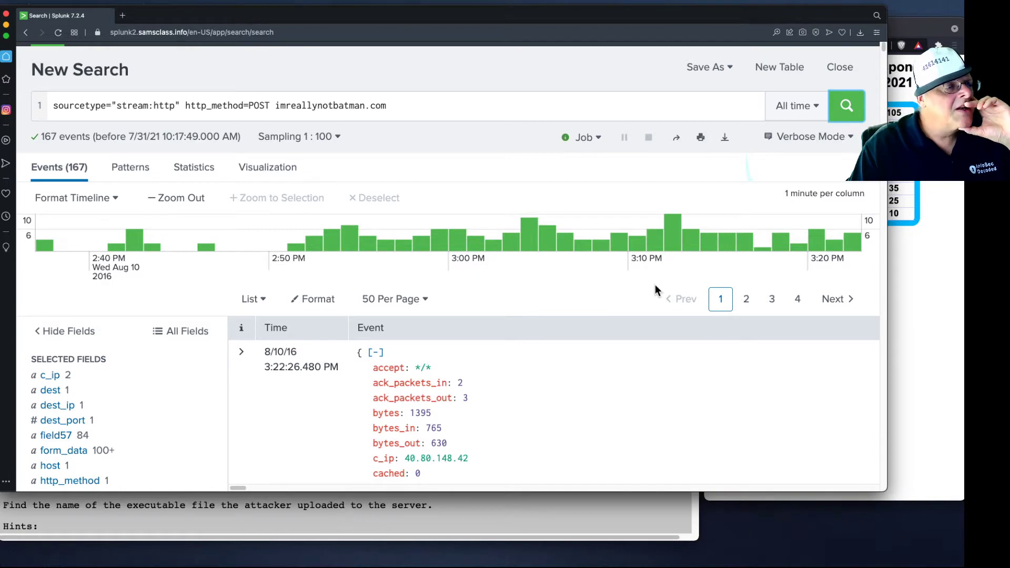
{"action": "mouse_move", "coordinate": [168, 160]}
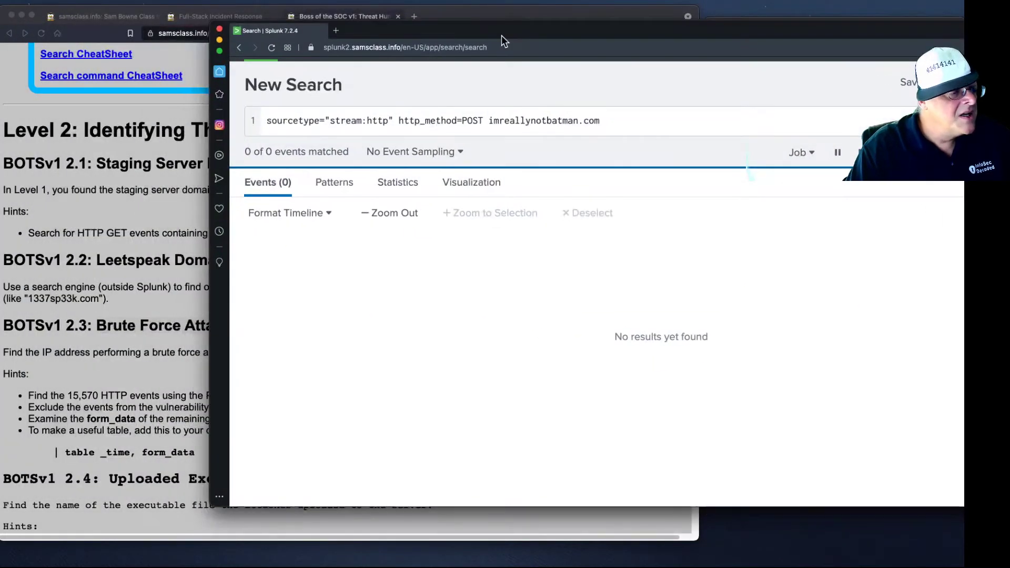
{"action": "left_click", "coordinate": [880, 114]}
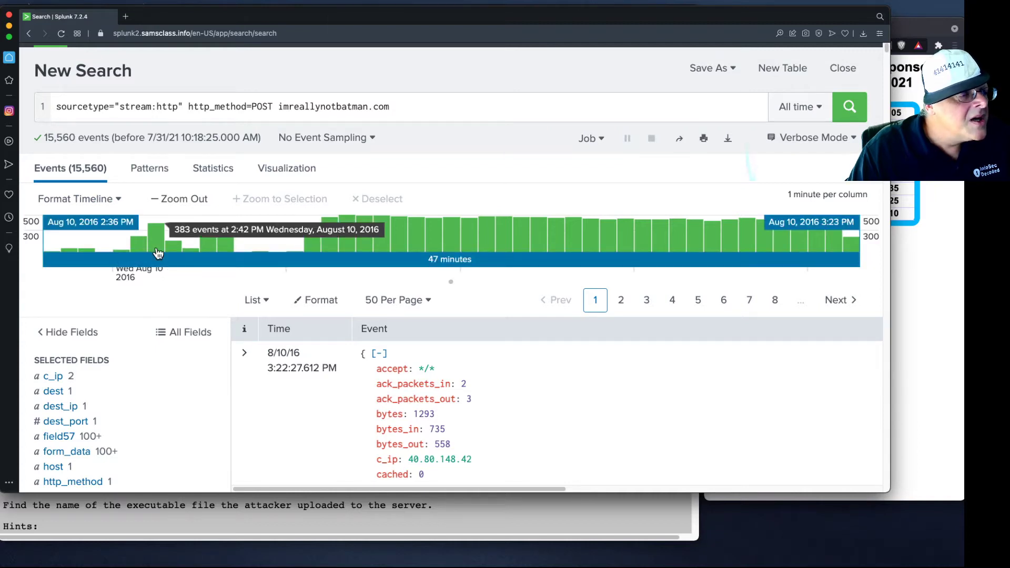
{"action": "mouse_move", "coordinate": [174, 252]}
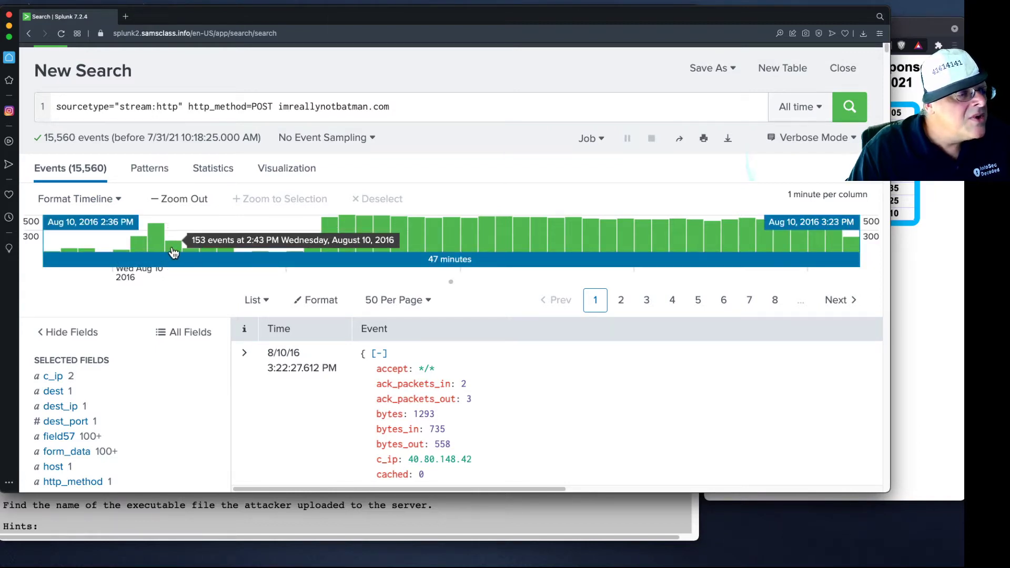
{"action": "mouse_move", "coordinate": [320, 238]}
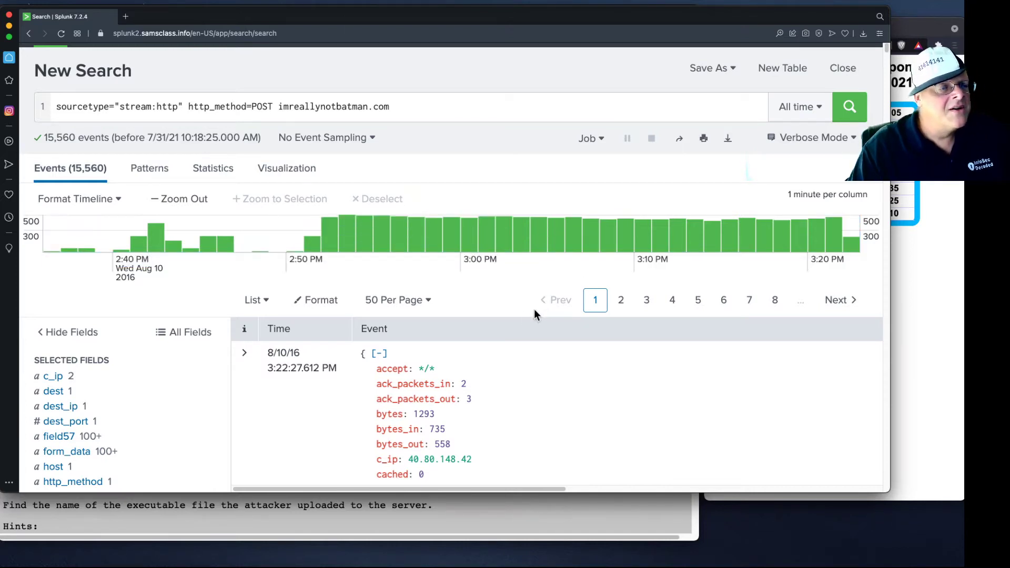
{"action": "mouse_move", "coordinate": [211, 74]}
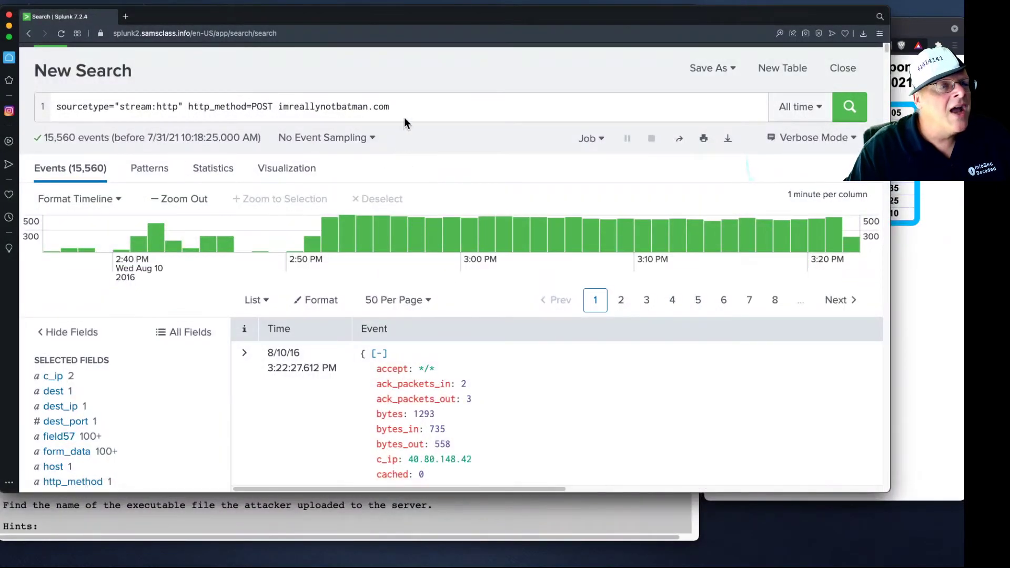
- Append NOT Acunetix to the query and run it, cutting results to 431 events
{"action": "left_click", "coordinate": [403, 108]}
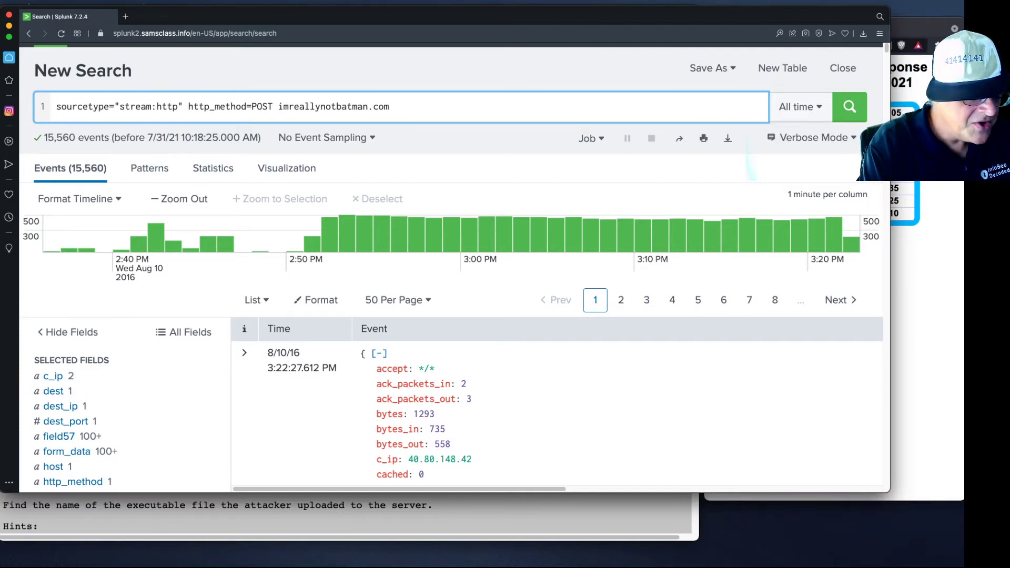
{"action": "type", "text": "NOT"}
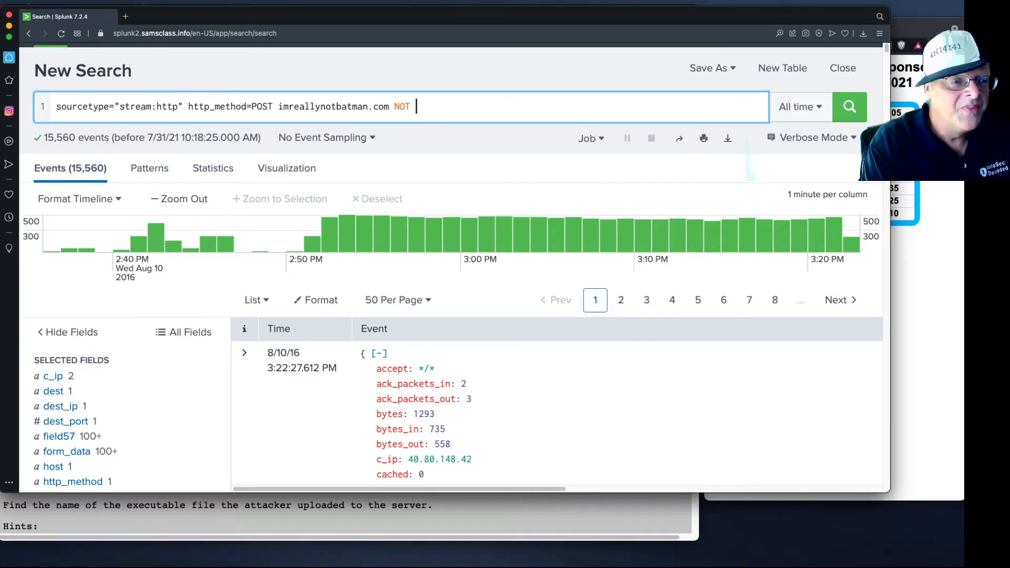
{"action": "type", "text": "Acun"}
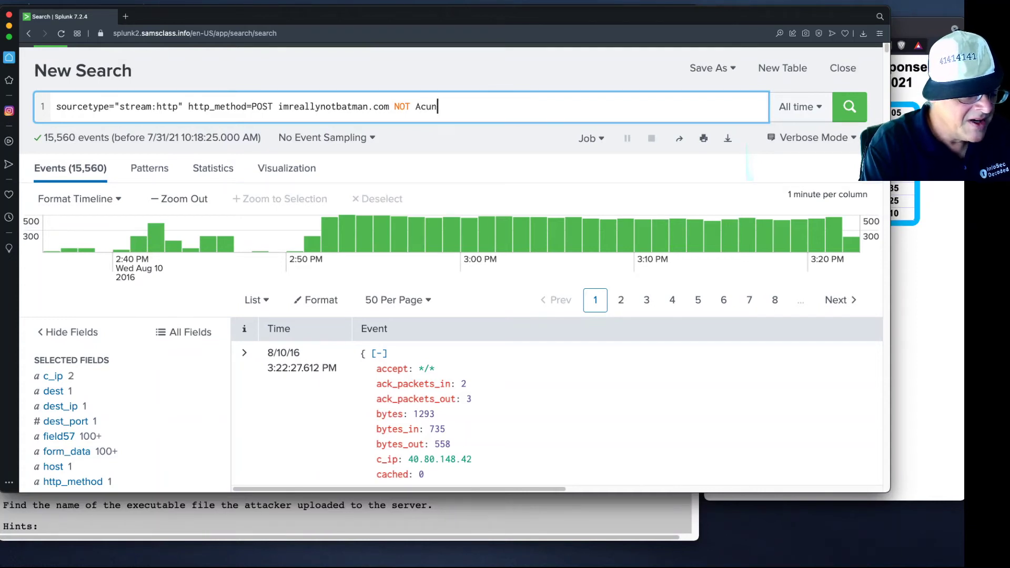
{"action": "type", "text": "etix"}
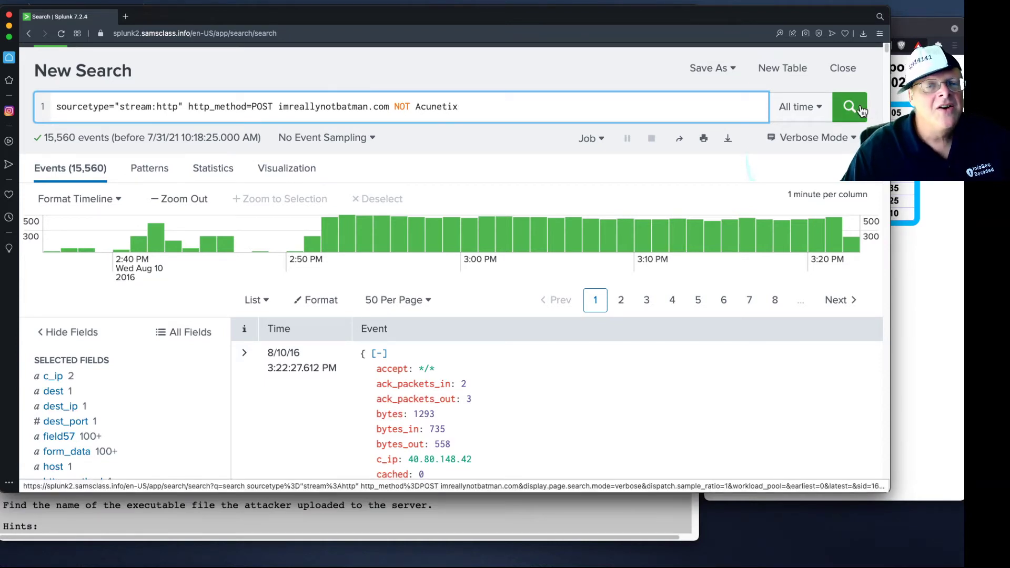
{"action": "left_click", "coordinate": [850, 107]}
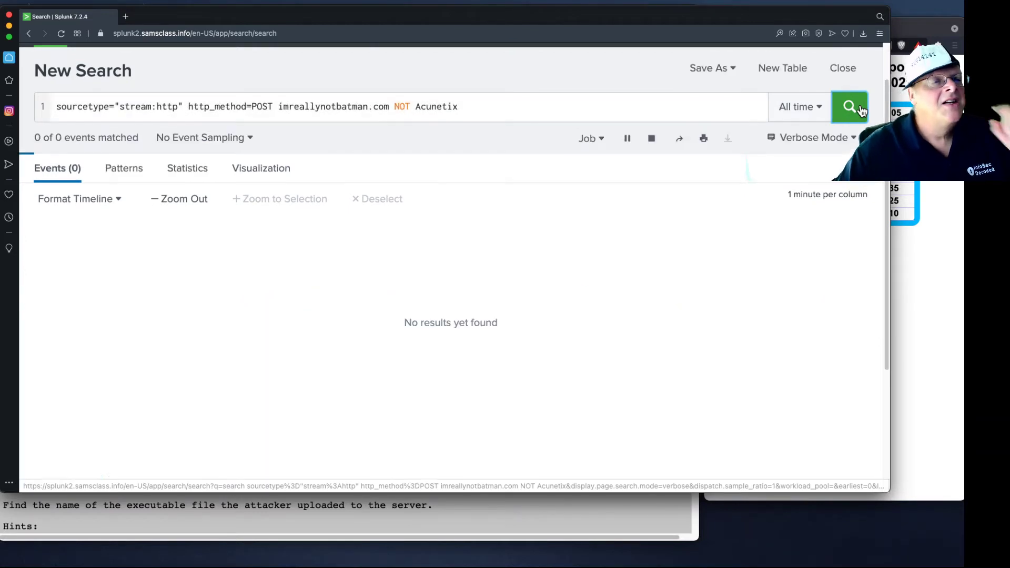
{"action": "left_click", "coordinate": [849, 108]}
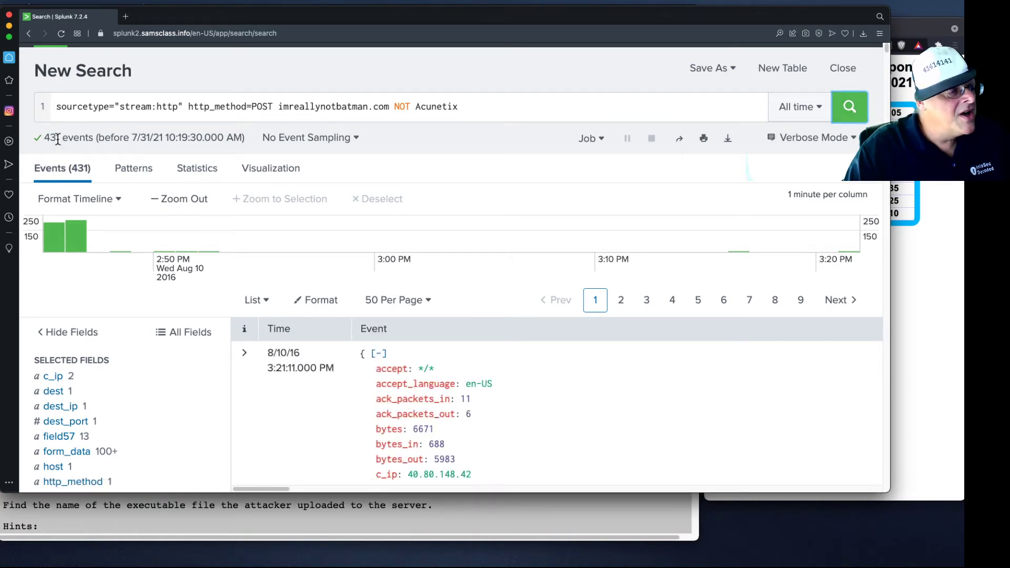
{"action": "mouse_move", "coordinate": [89, 276]}
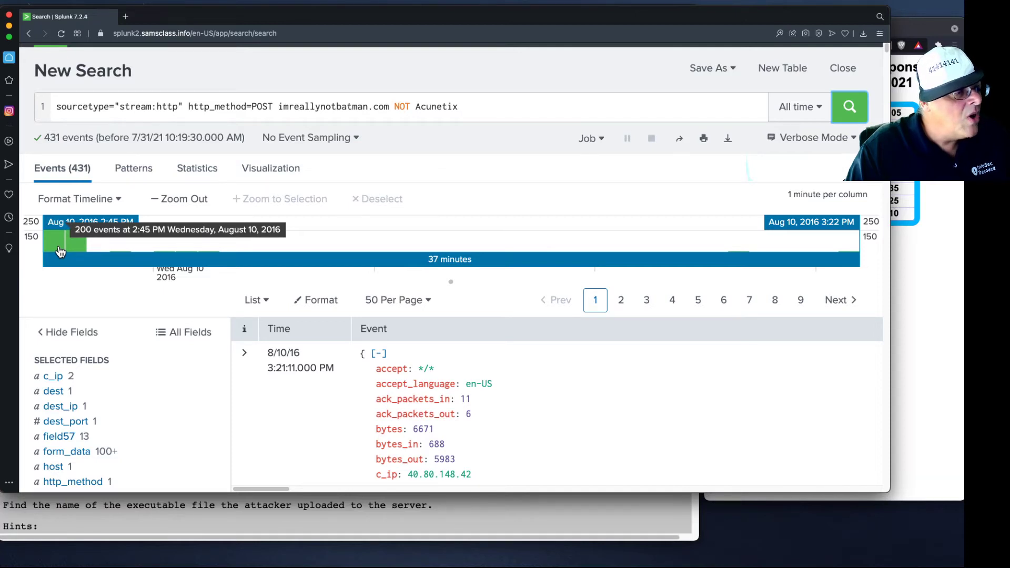
{"action": "mouse_move", "coordinate": [71, 251]}
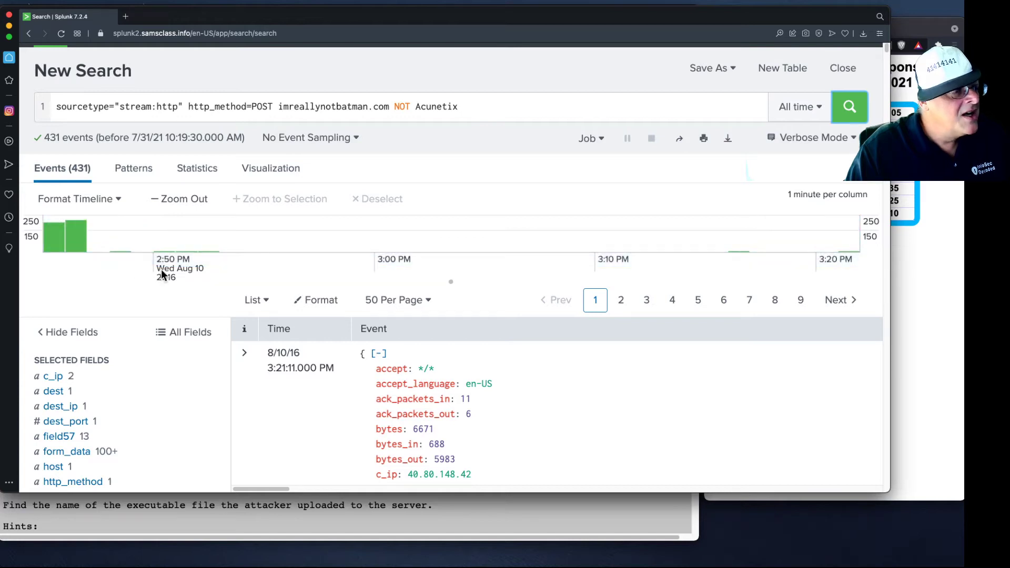
{"action": "mouse_move", "coordinate": [54, 272]}
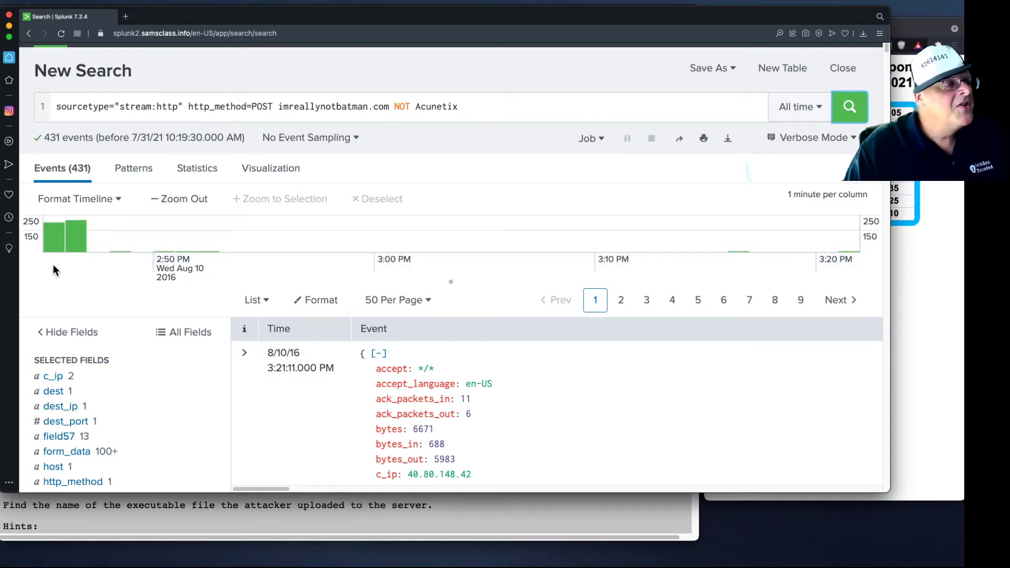
{"action": "mouse_move", "coordinate": [39, 261]}
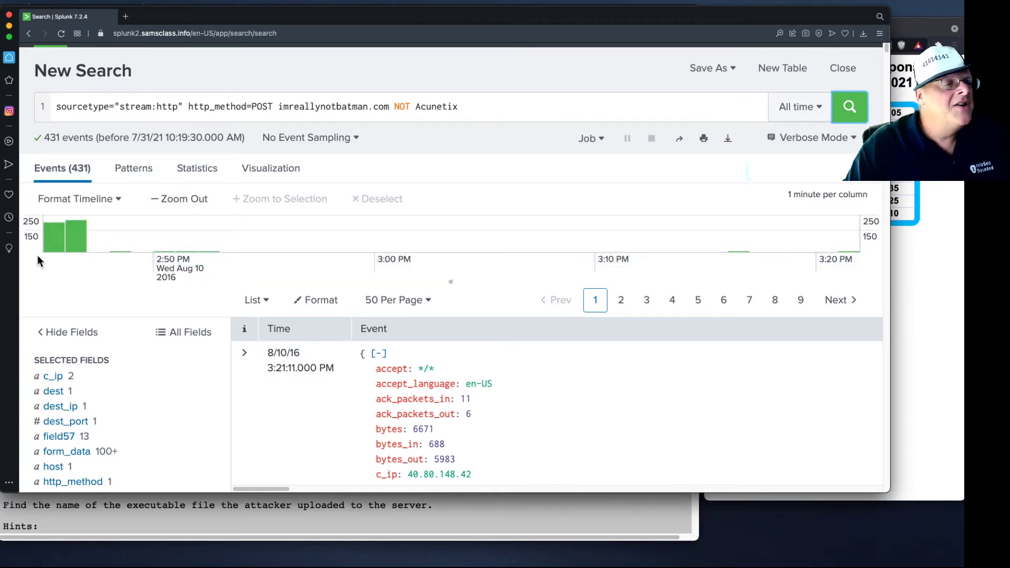
{"action": "mouse_move", "coordinate": [80, 259]}
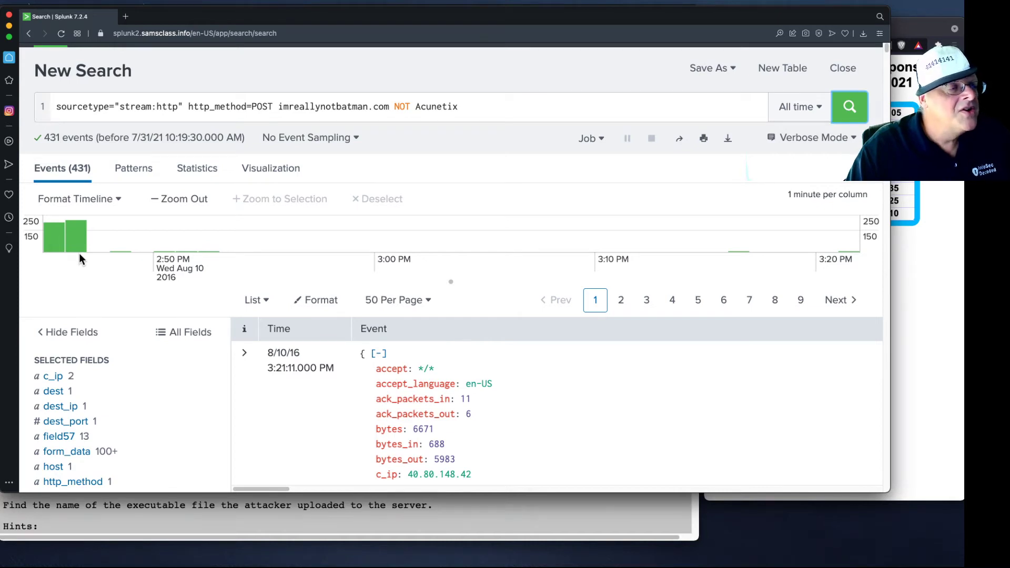
{"action": "mouse_move", "coordinate": [99, 275]}
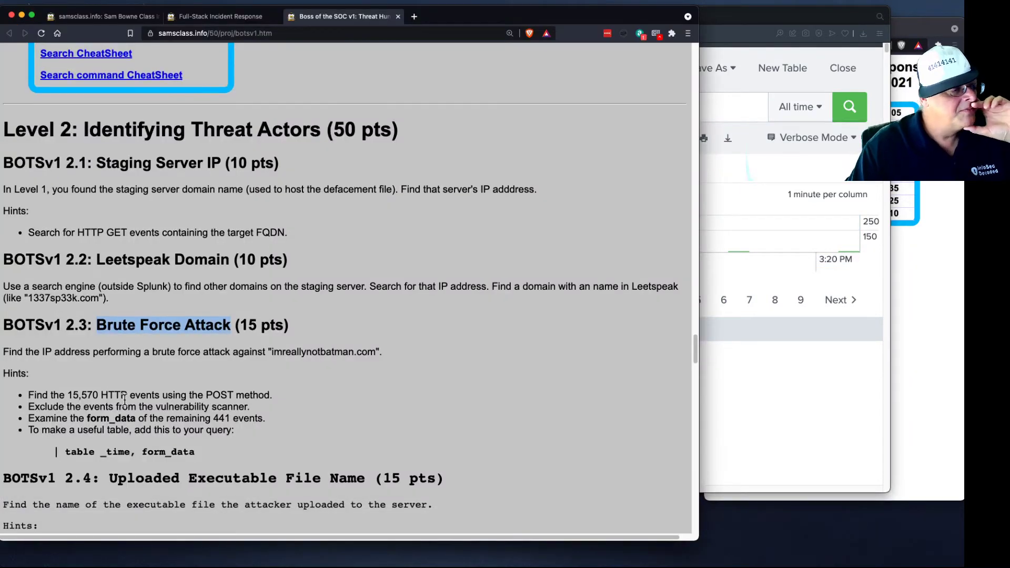
{"action": "scroll", "scroll_direction": "down", "scroll_amount": 3}
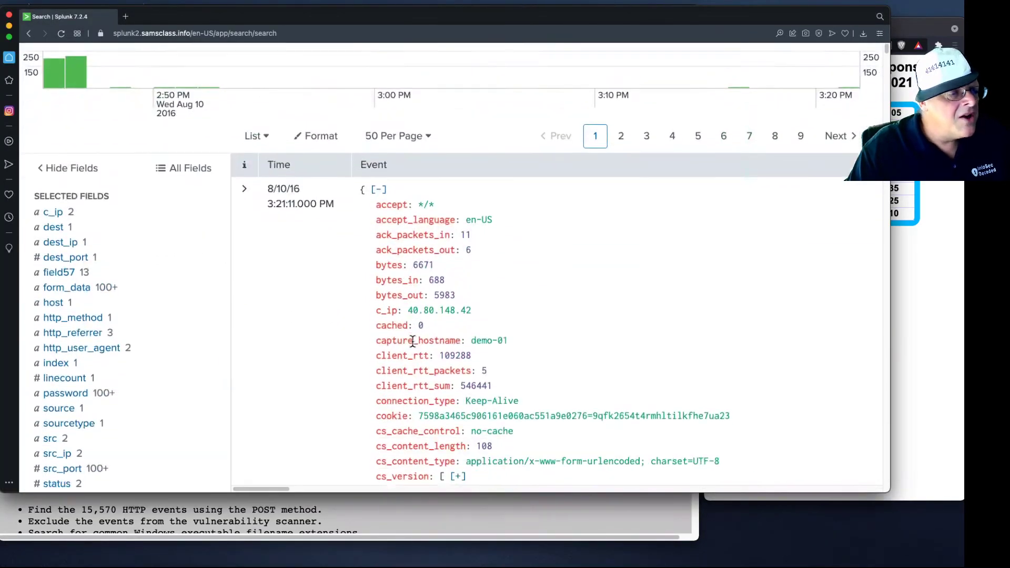
{"action": "scroll", "scroll_direction": "down", "scroll_amount": 3}
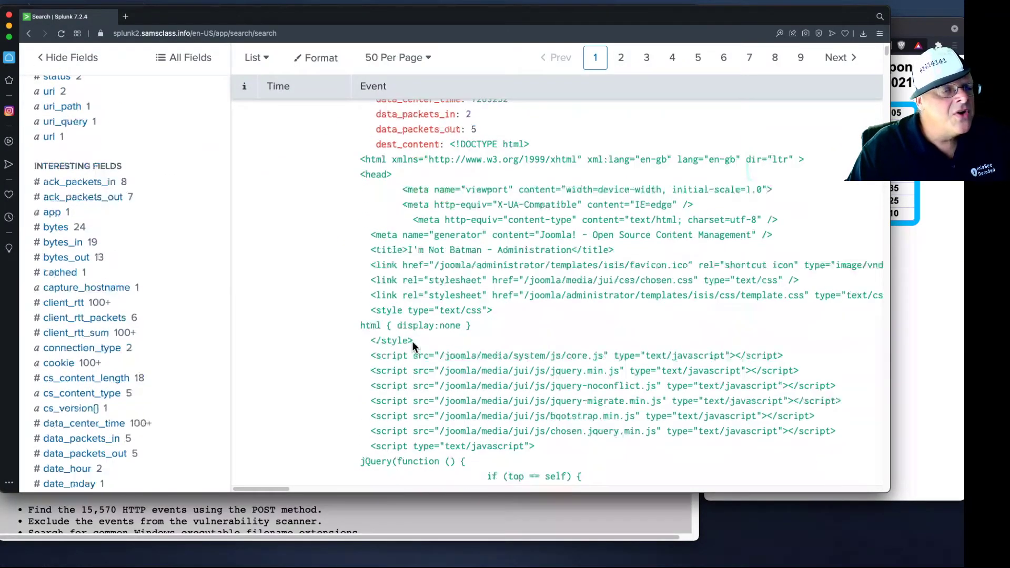
{"action": "scroll", "scroll_direction": "down", "scroll_amount": 3}
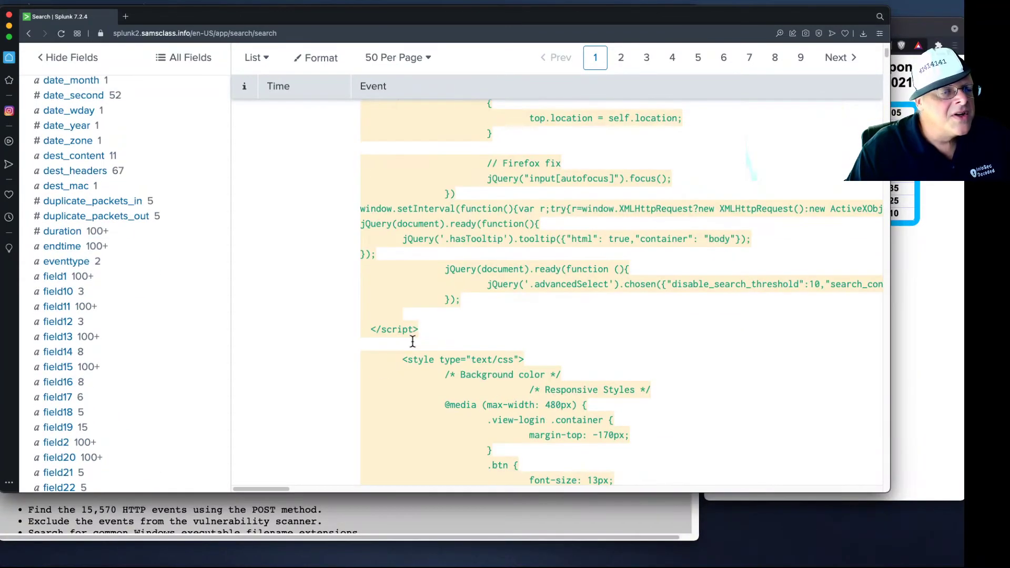
{"action": "scroll", "scroll_direction": "down", "scroll_amount": 3}
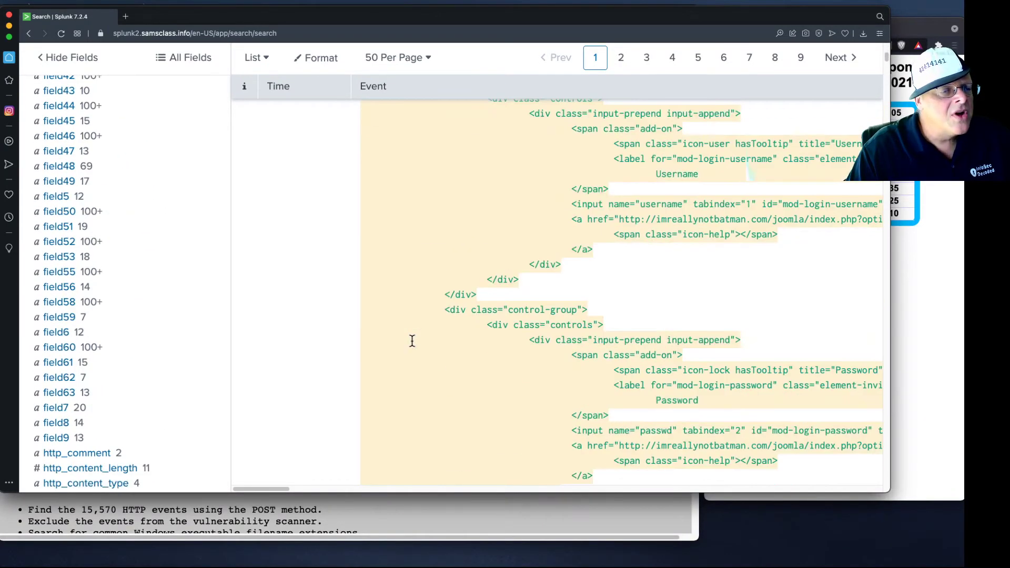
{"action": "scroll", "scroll_direction": "down", "scroll_amount": 3}
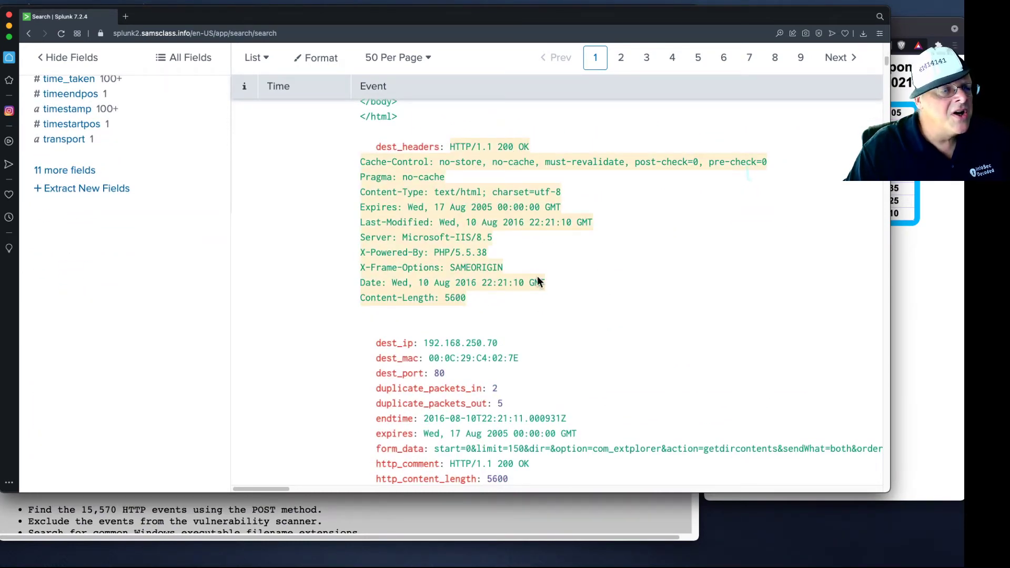
{"action": "scroll", "scroll_direction": "down", "scroll_amount": 3}
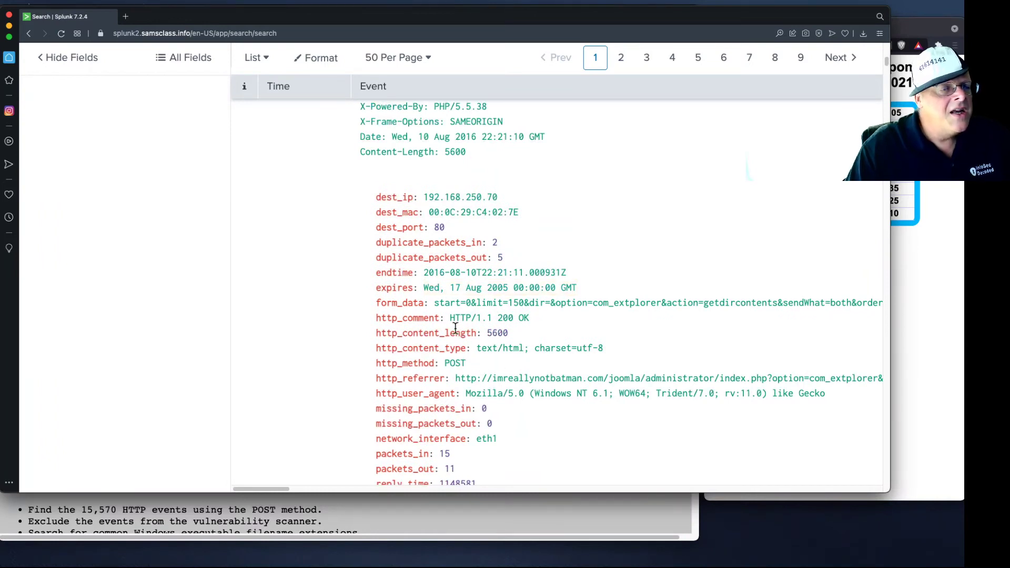
{"action": "mouse_move", "coordinate": [642, 319]}
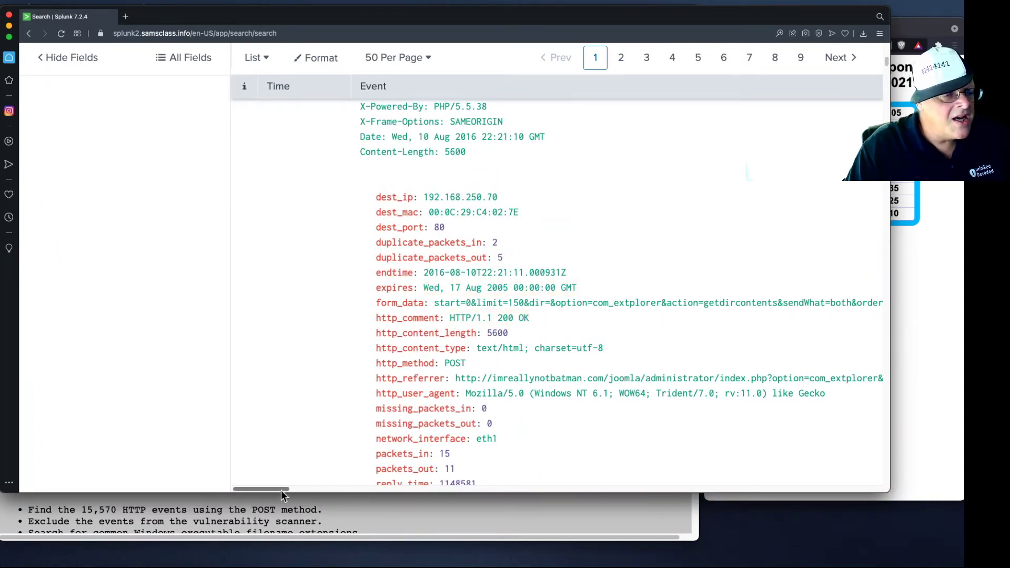
{"action": "left_click_drag", "start_coordinate": [261, 492], "coordinate": [322, 491]}
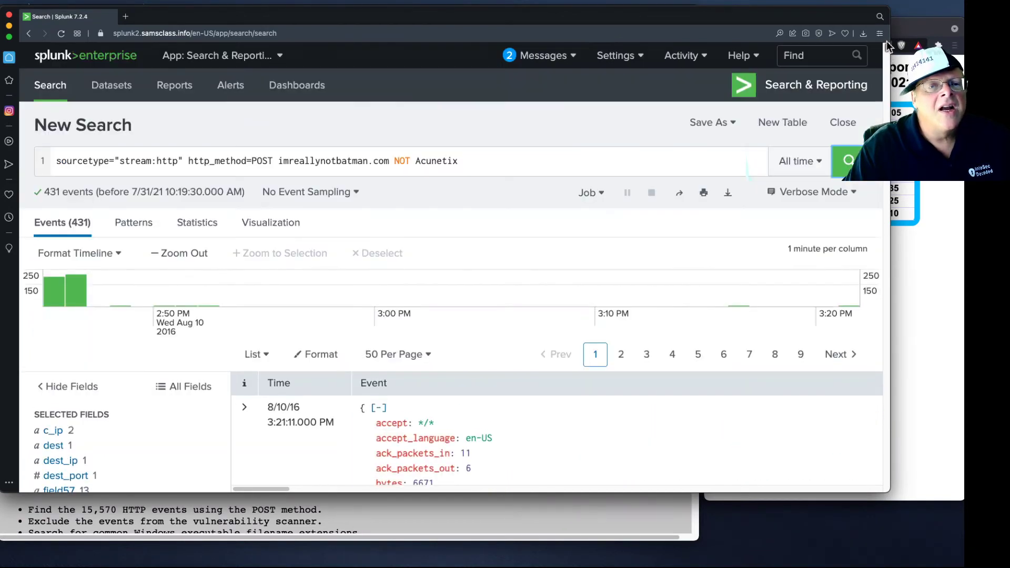
- View the form_data field's top values, revealing extplorer requests and an install_package payload
{"action": "scroll", "scroll_direction": "down", "scroll_amount": 3}
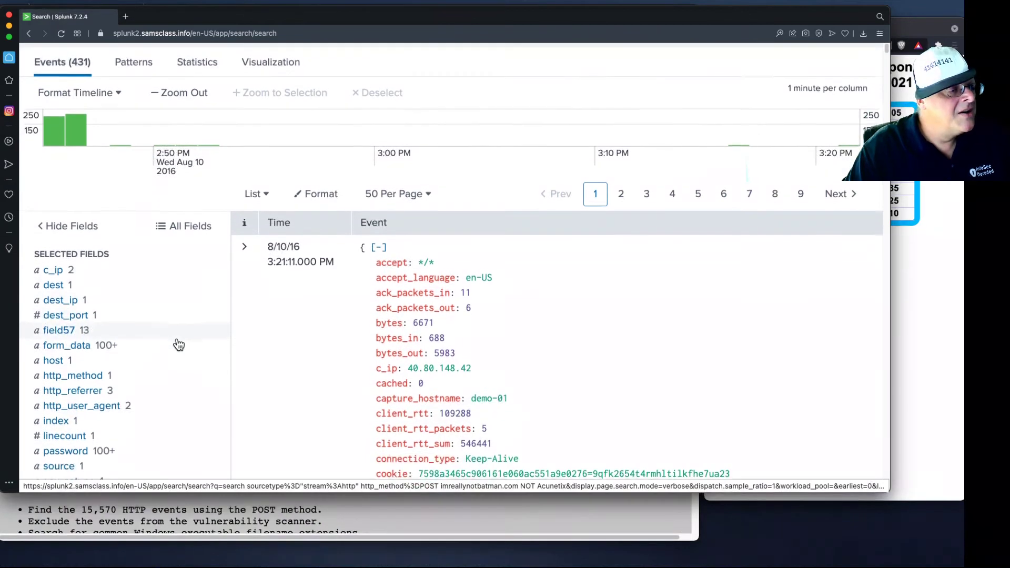
{"action": "mouse_move", "coordinate": [58, 353]}
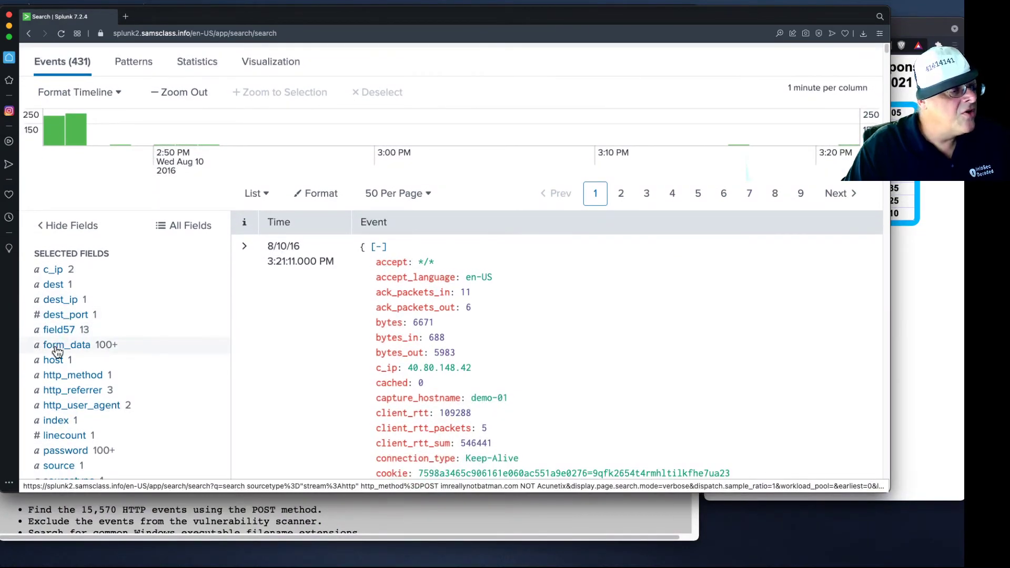
{"action": "left_click", "coordinate": [68, 344]}
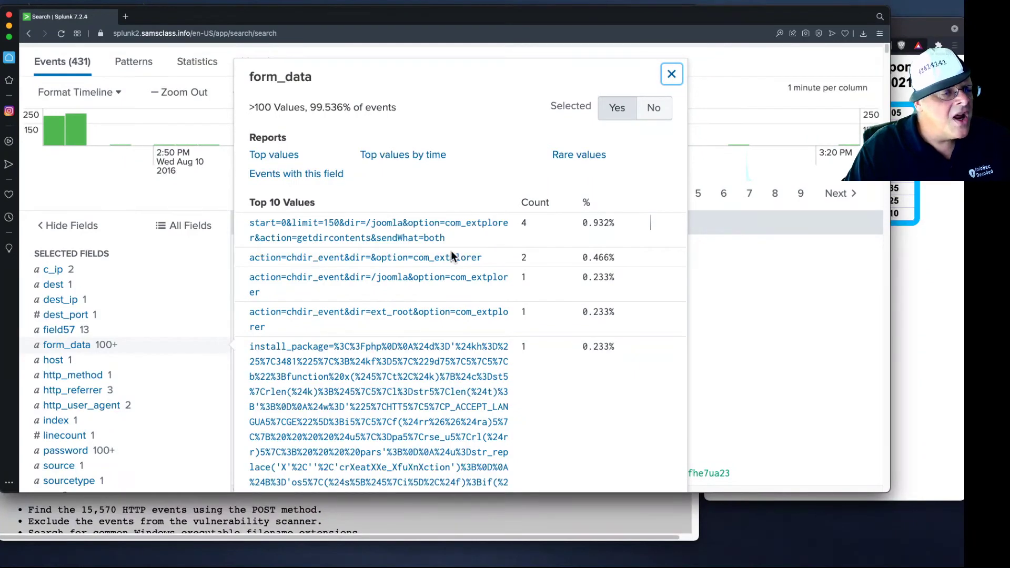
{"action": "scroll", "scroll_direction": "down", "scroll_amount": 3}
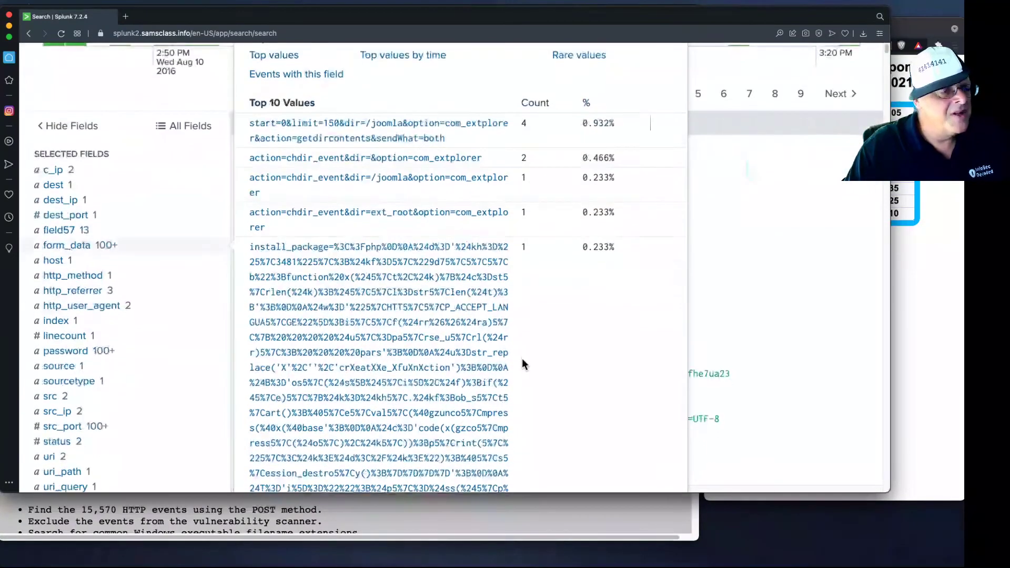
{"action": "scroll", "scroll_direction": "down", "scroll_amount": 3}
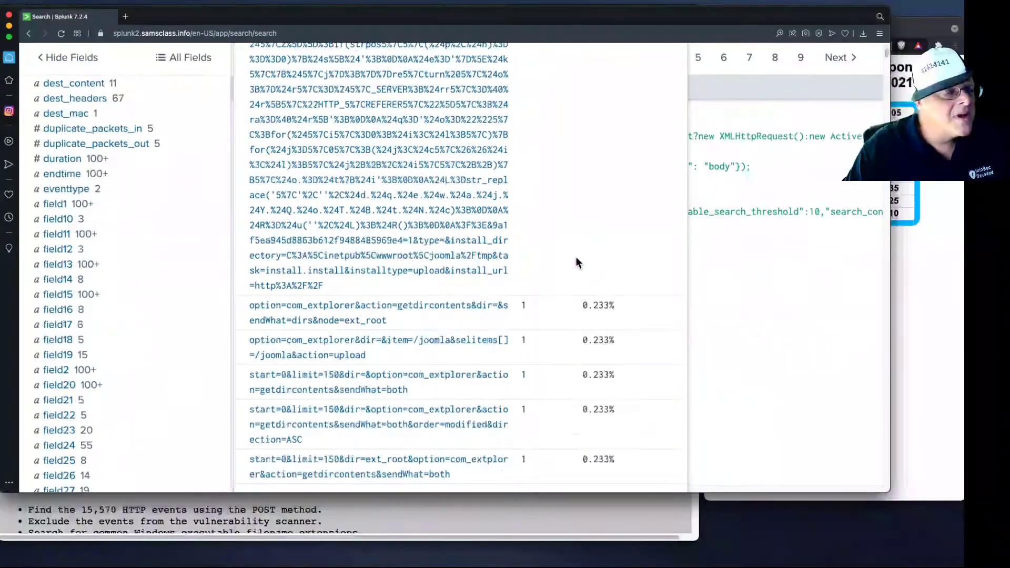
{"action": "scroll", "scroll_direction": "down", "scroll_amount": 3}
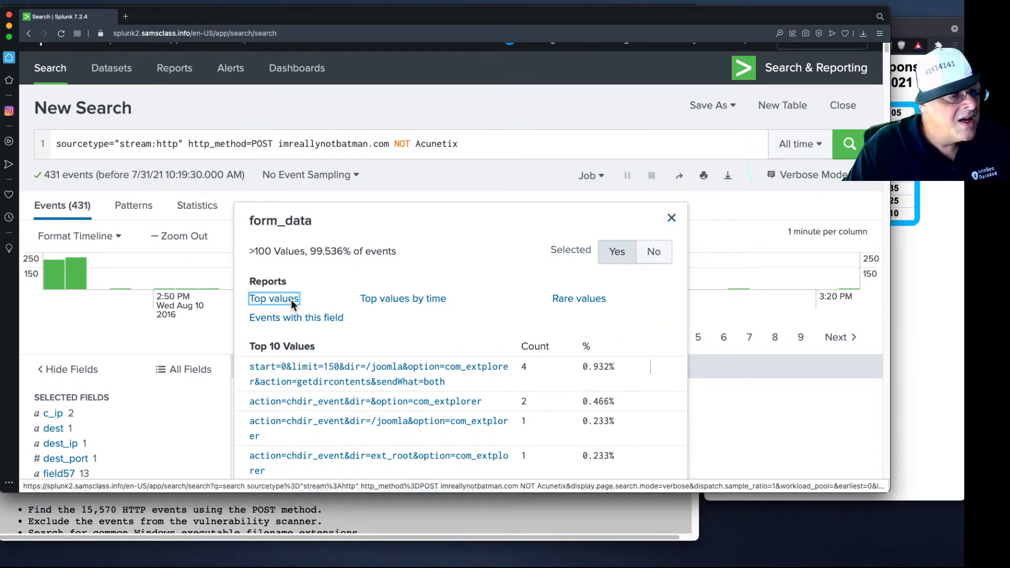
{"action": "left_click", "coordinate": [274, 299]}
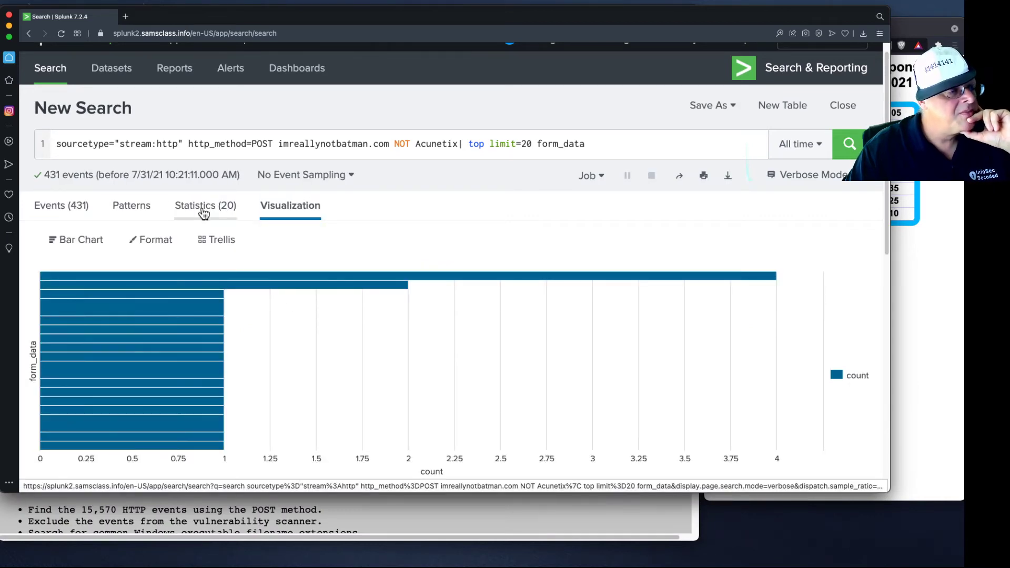
{"action": "left_click", "coordinate": [205, 205]}
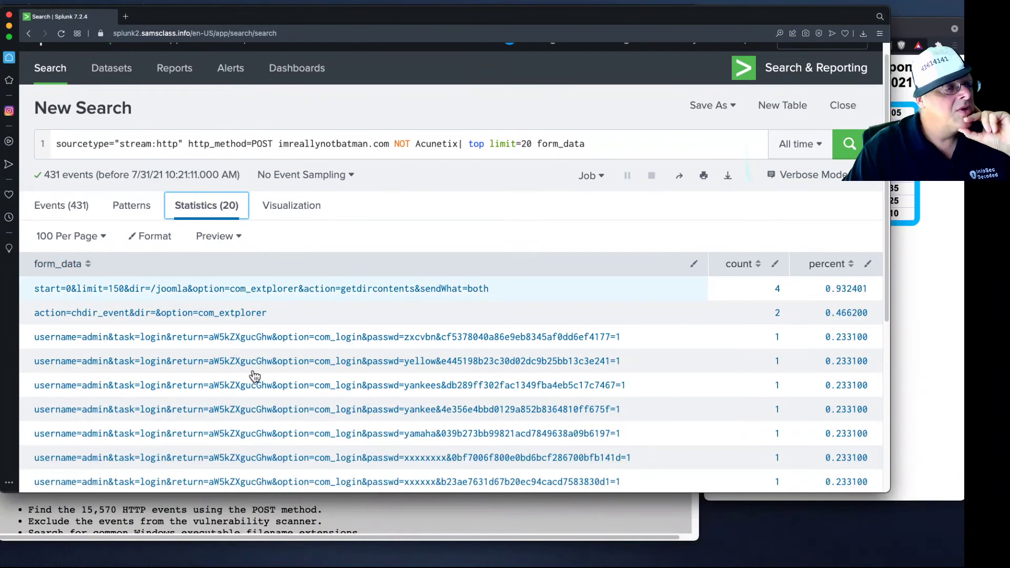
{"action": "mouse_move", "coordinate": [280, 451]}
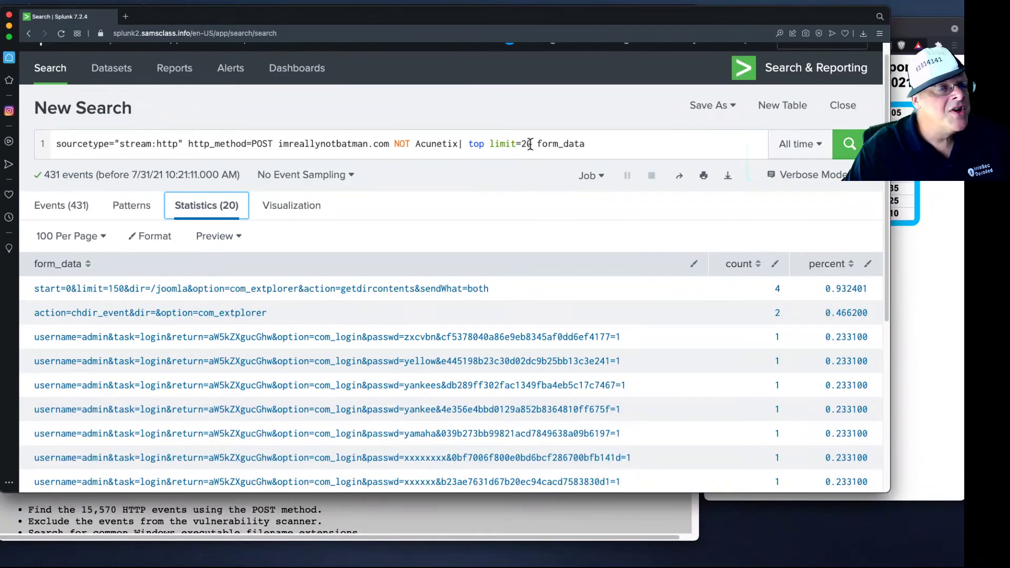
{"action": "scroll", "scroll_direction": "down", "scroll_amount": 3}
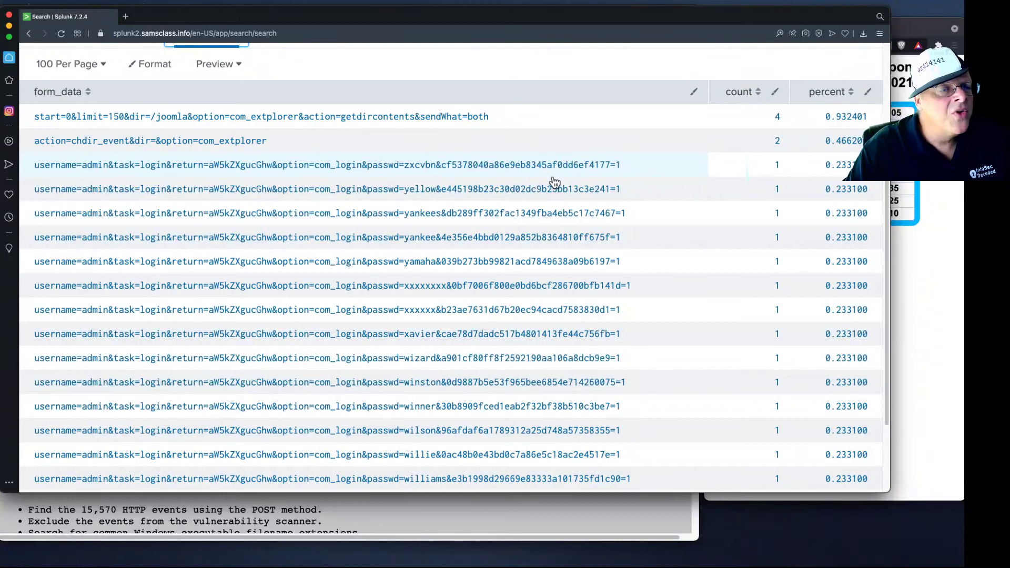
{"action": "mouse_move", "coordinate": [439, 177]}
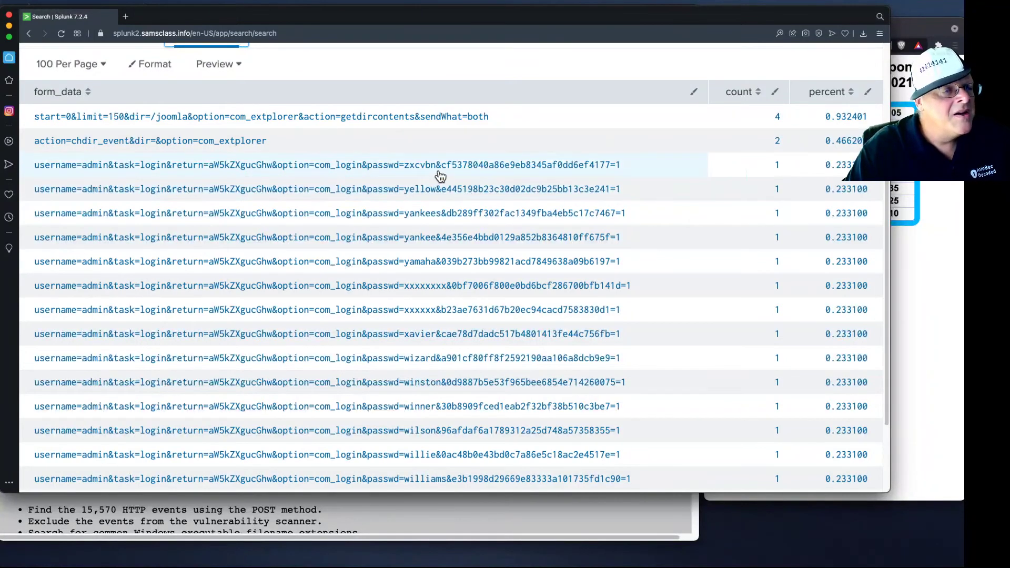
{"action": "mouse_move", "coordinate": [428, 268]}
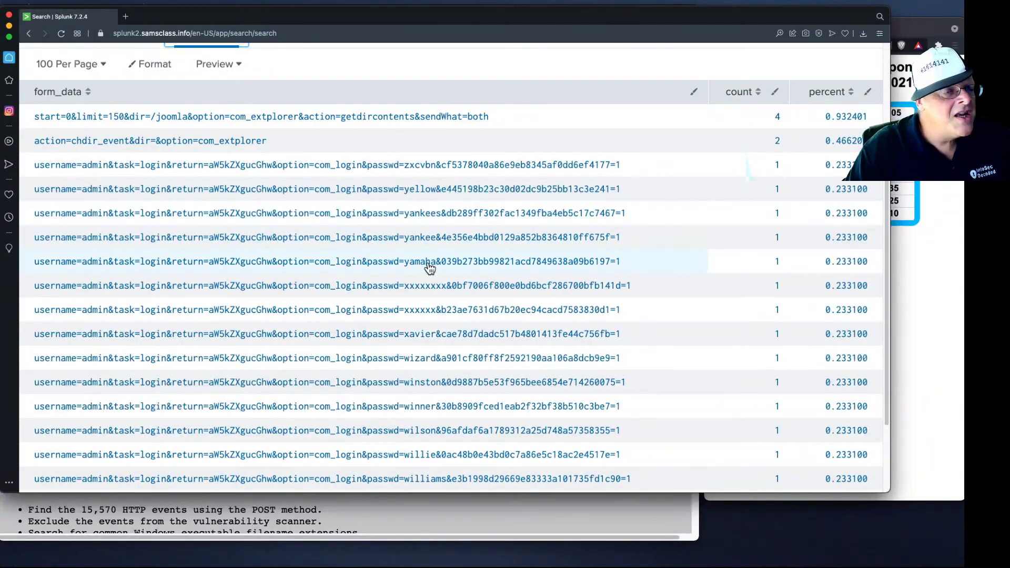
{"action": "mouse_move", "coordinate": [423, 277]}
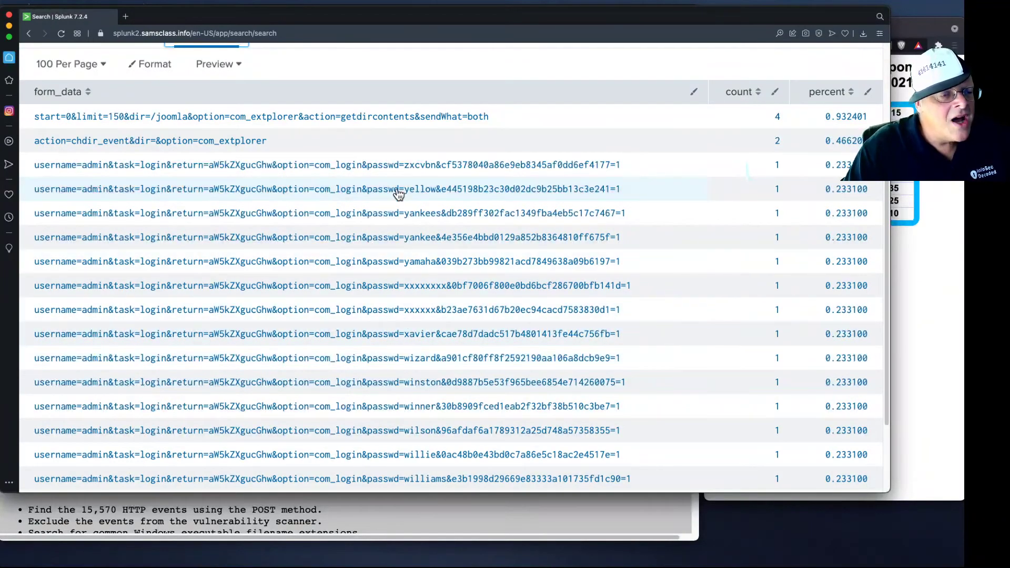
{"action": "mouse_move", "coordinate": [141, 187]}
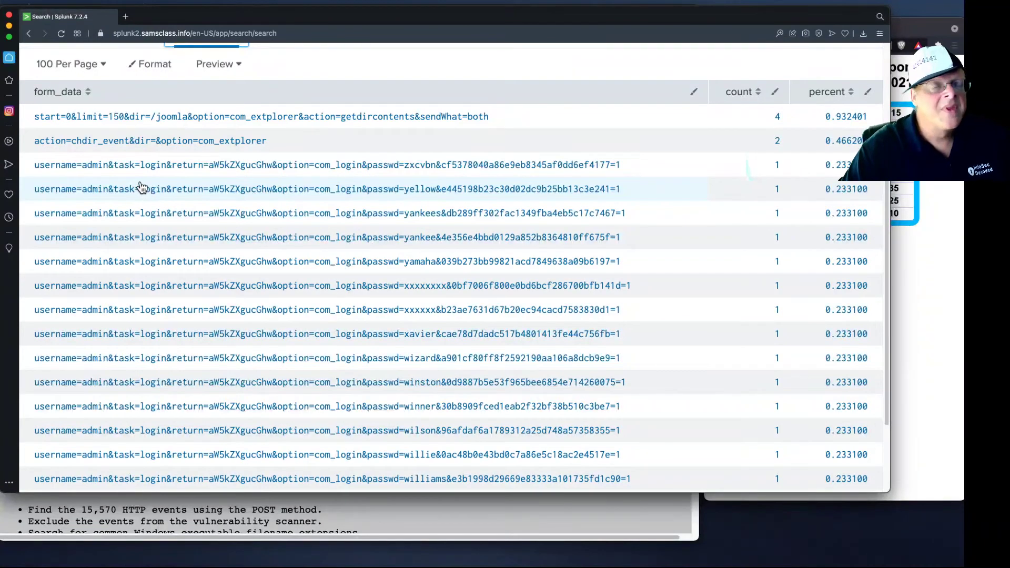
{"action": "mouse_move", "coordinate": [200, 477]}
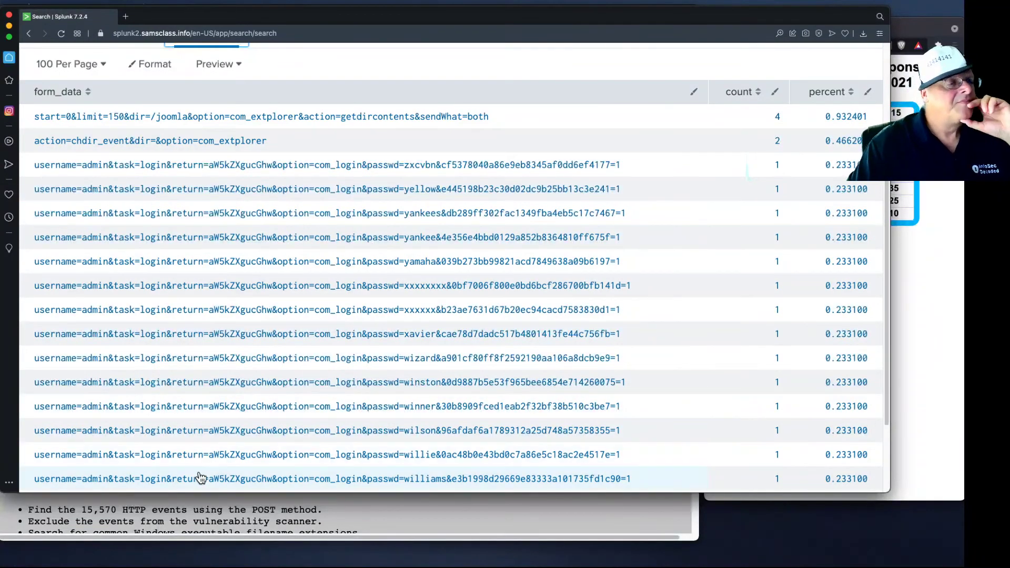
{"action": "mouse_move", "coordinate": [261, 489]}
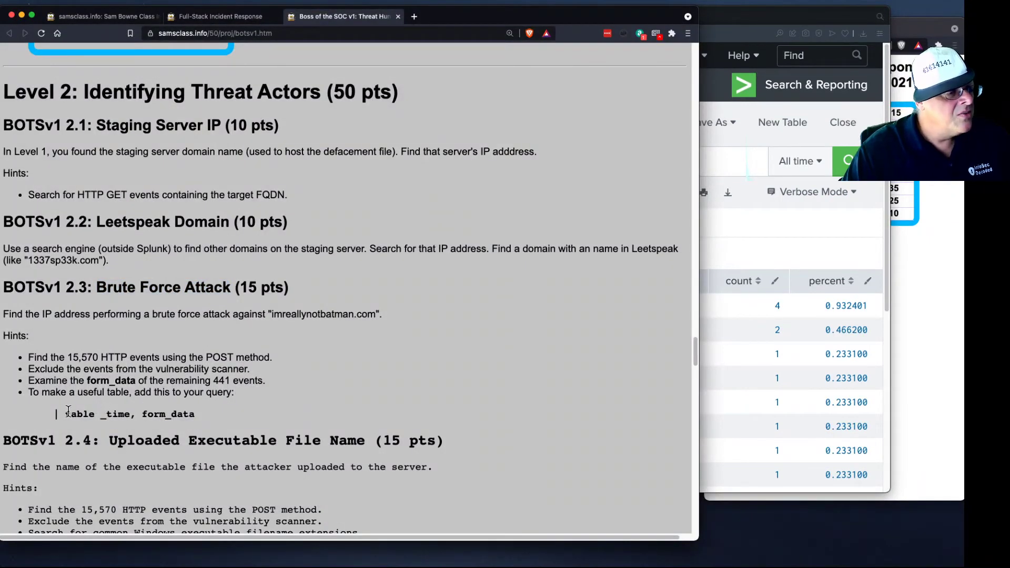
- Copy '| table _time, form_data' from the BOTSv1 page to replace the top command in the query
{"action": "left_click_drag", "start_coordinate": [61, 414], "coordinate": [133, 415]}
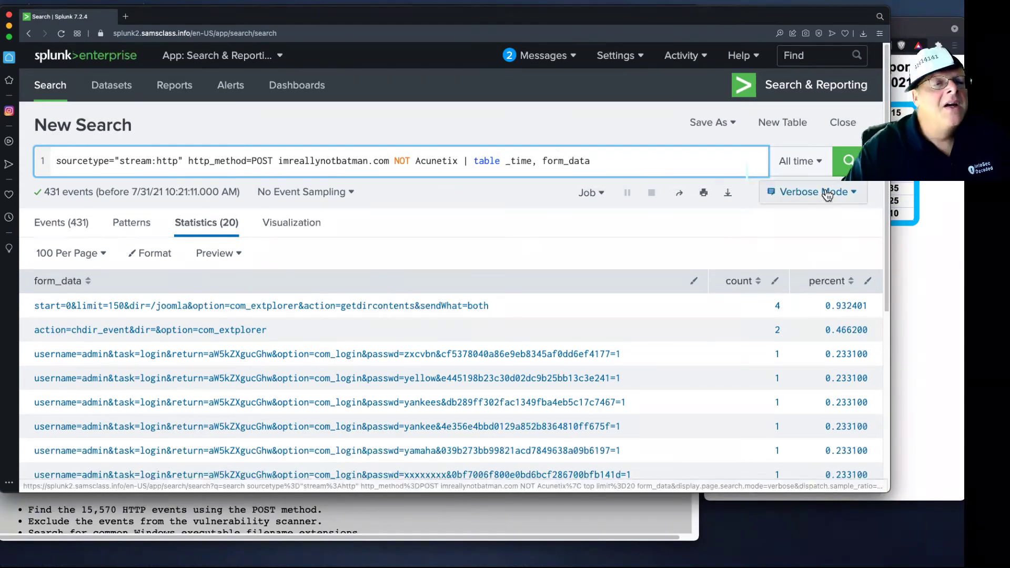
- Run the table of _time and form_data sorted oldest first, showing the rapid admin password guesses
{"action": "left_click", "coordinate": [847, 161]}
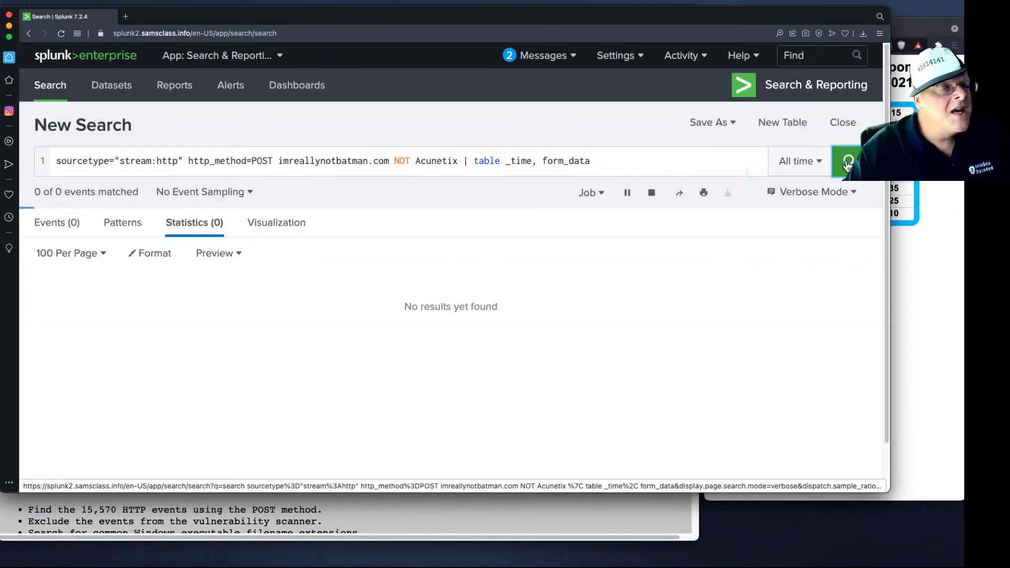
{"action": "left_click", "coordinate": [847, 161]}
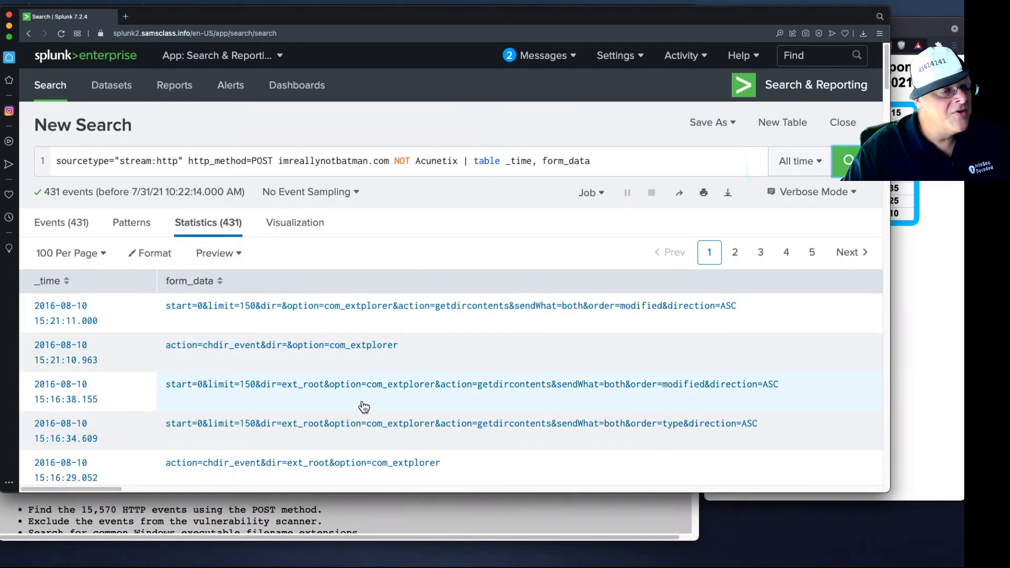
{"action": "mouse_move", "coordinate": [89, 331]}
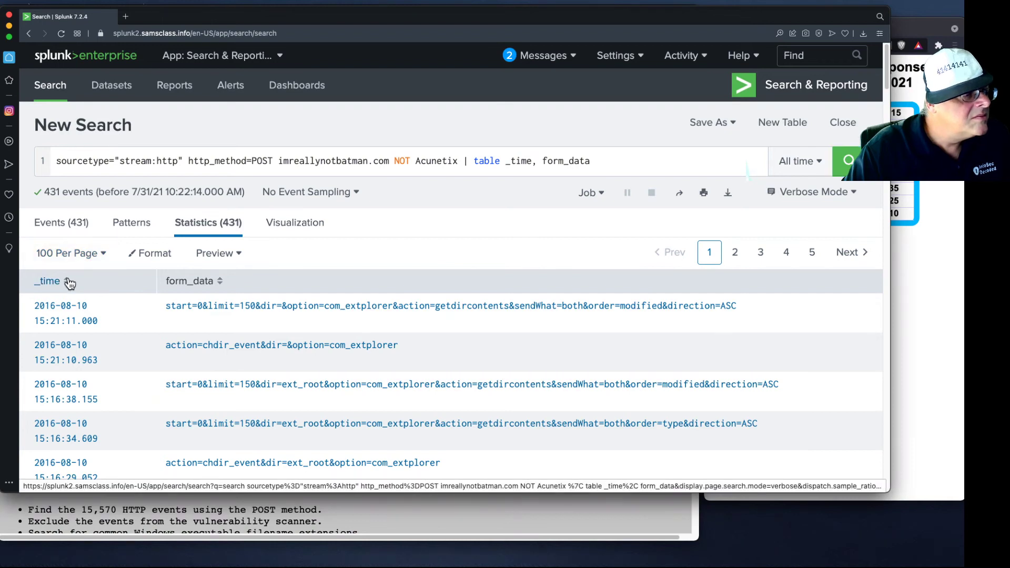
{"action": "left_click", "coordinate": [47, 281]}
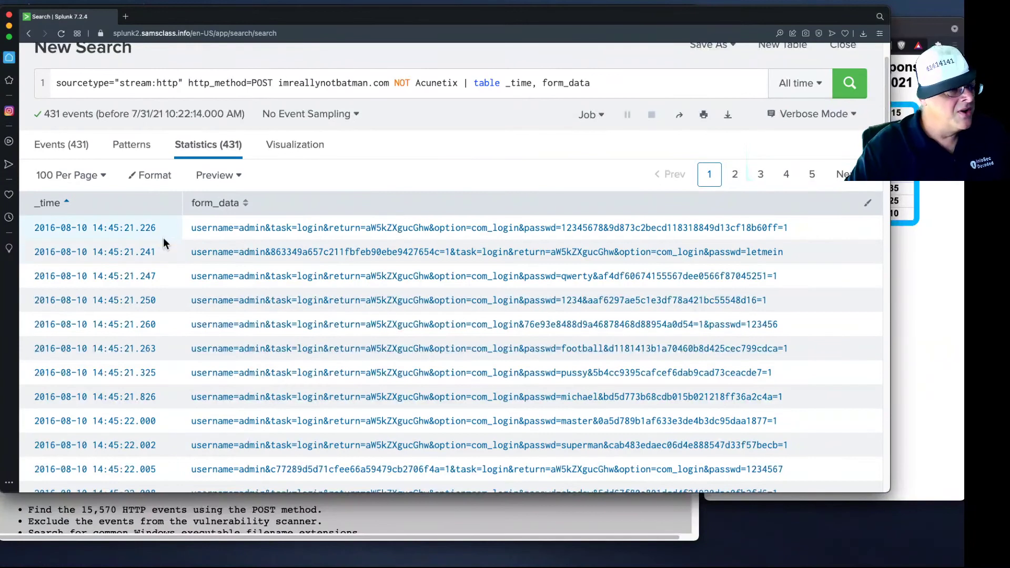
{"action": "mouse_move", "coordinate": [234, 232]}
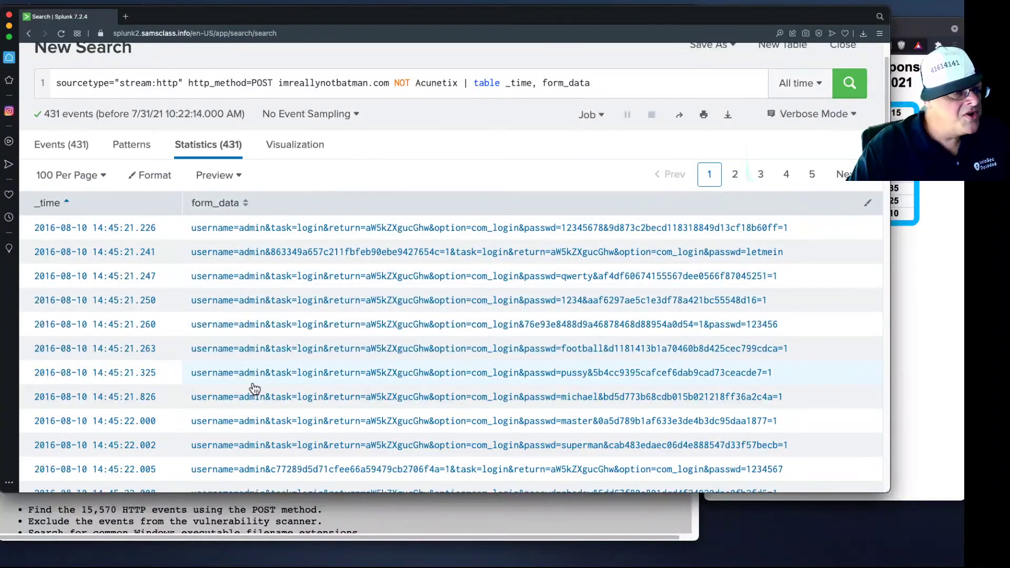
{"action": "mouse_move", "coordinate": [650, 268]}
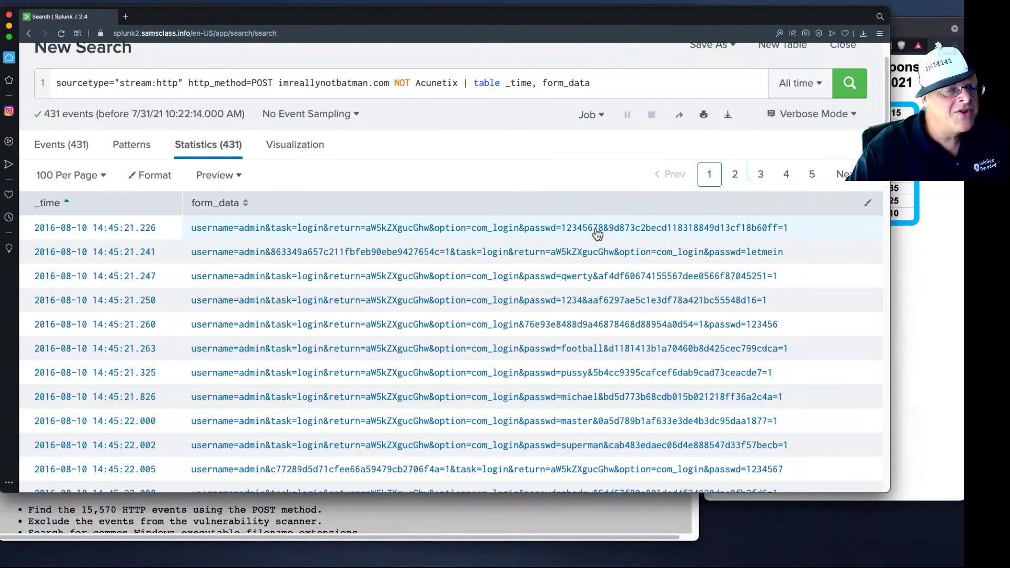
{"action": "mouse_move", "coordinate": [617, 245]}
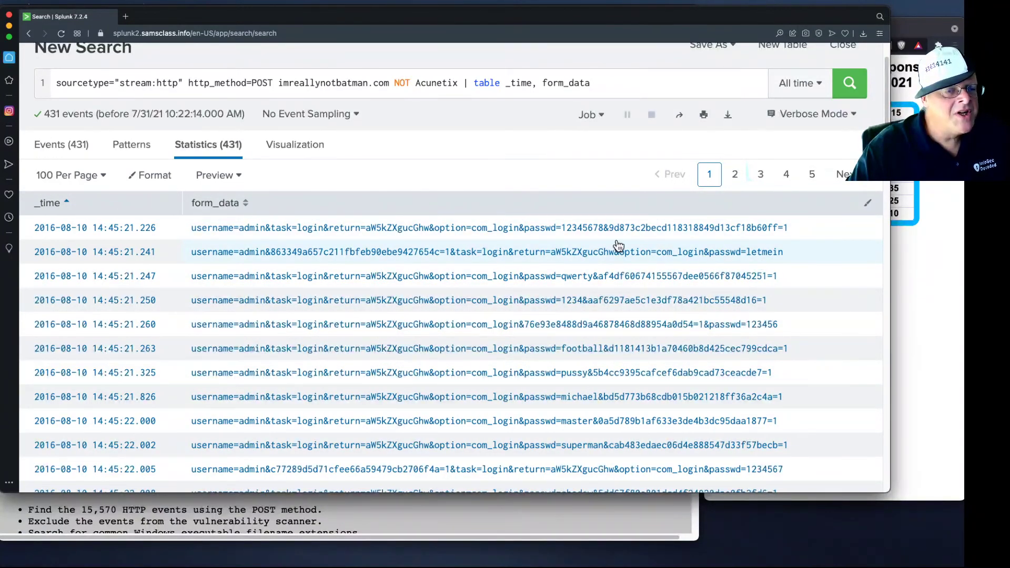
{"action": "mouse_move", "coordinate": [541, 328]}
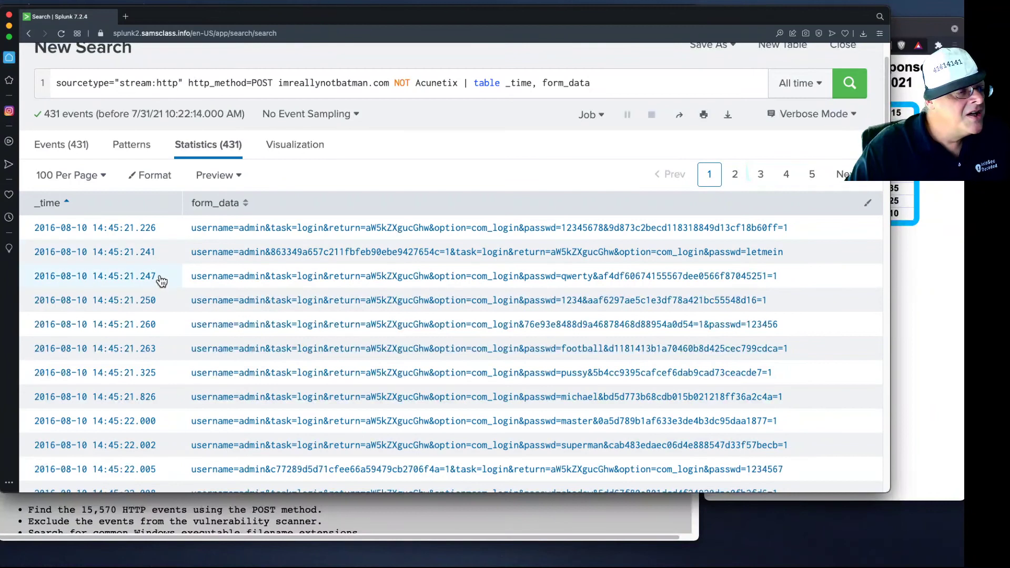
{"action": "mouse_move", "coordinate": [167, 309]}
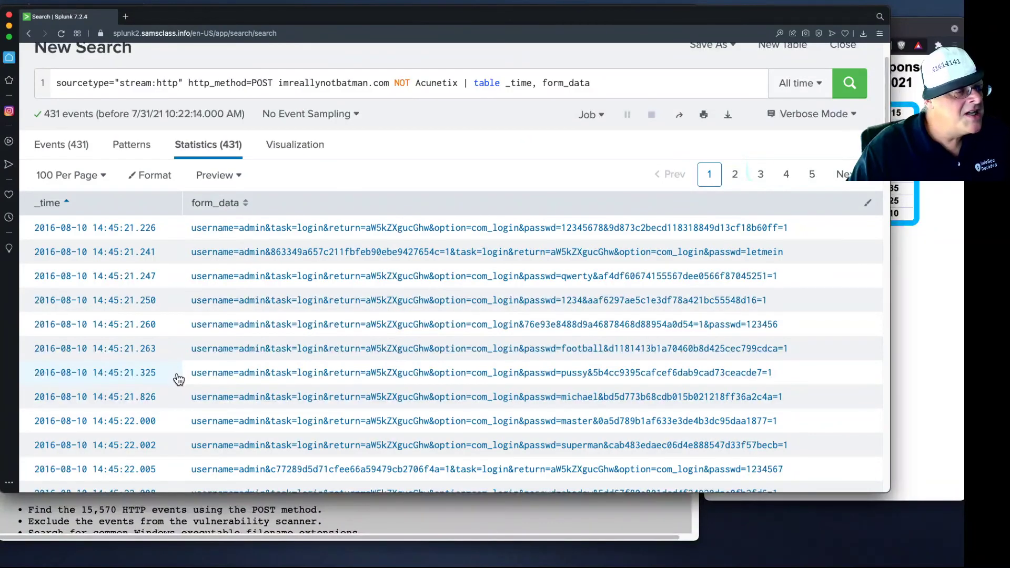
{"action": "scroll", "scroll_direction": "down", "scroll_amount": 3}
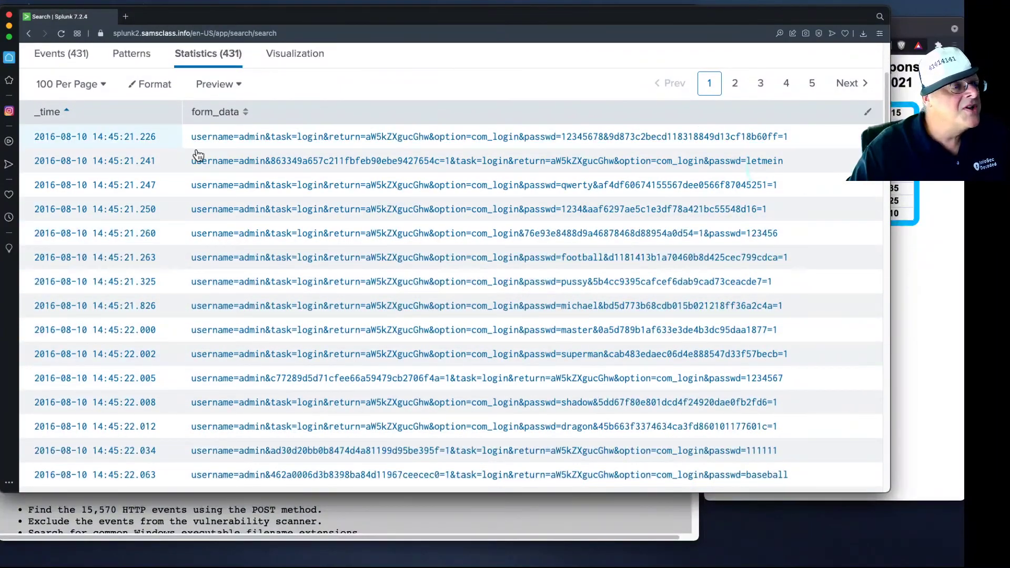
{"action": "scroll", "scroll_direction": "down", "scroll_amount": 3}
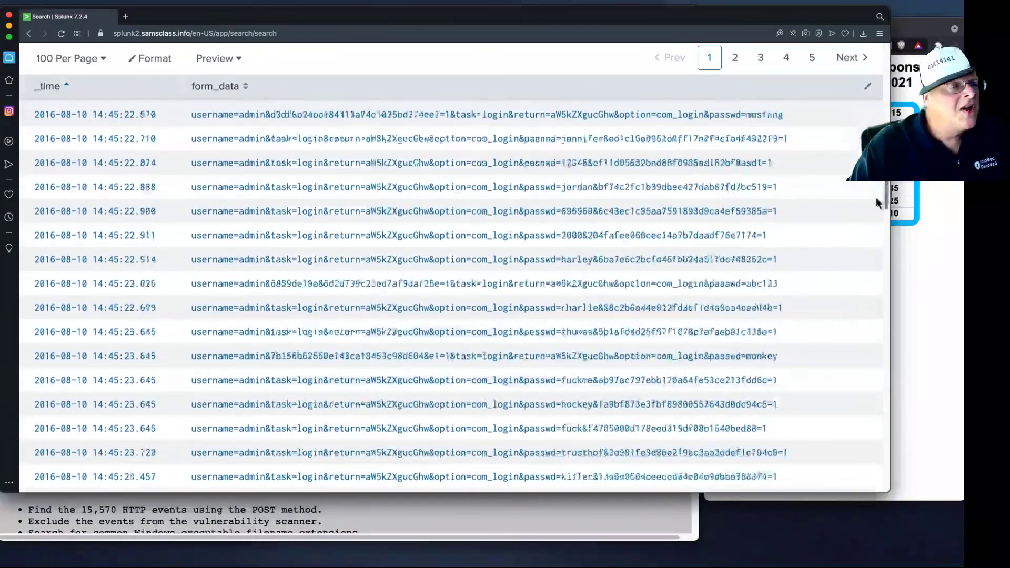
{"action": "scroll", "scroll_direction": "down", "scroll_amount": 3}
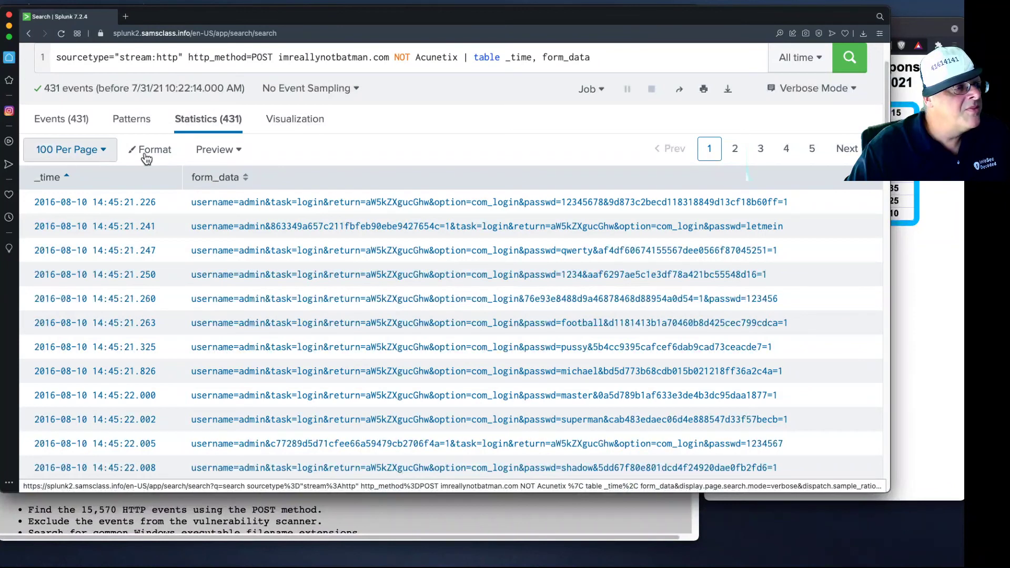
{"action": "mouse_move", "coordinate": [841, 151]}
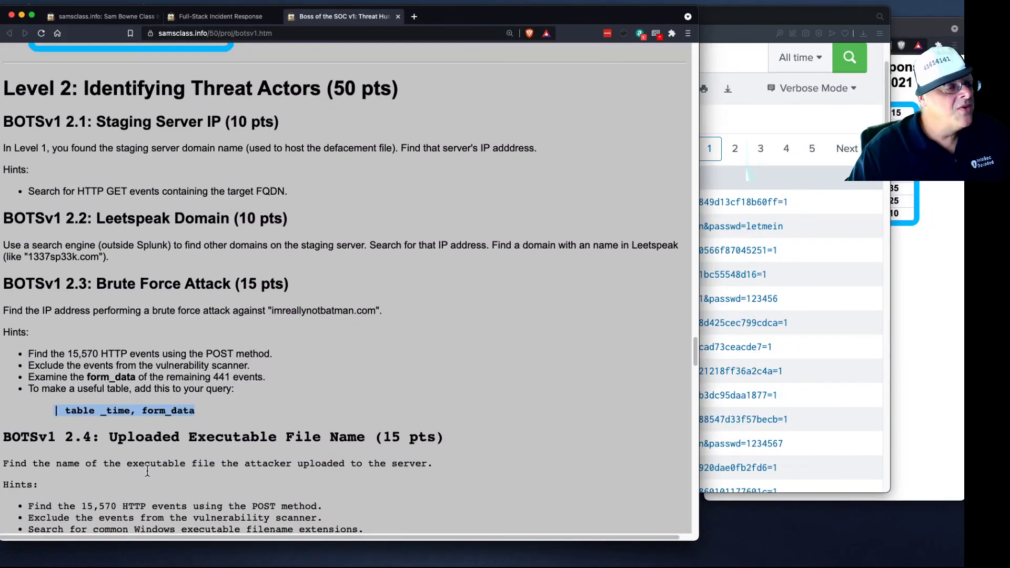
- Scroll the BOTSv1 page down to Level 3 and select the word Sysmon in its heading
{"action": "scroll", "scroll_direction": "down", "scroll_amount": 3}
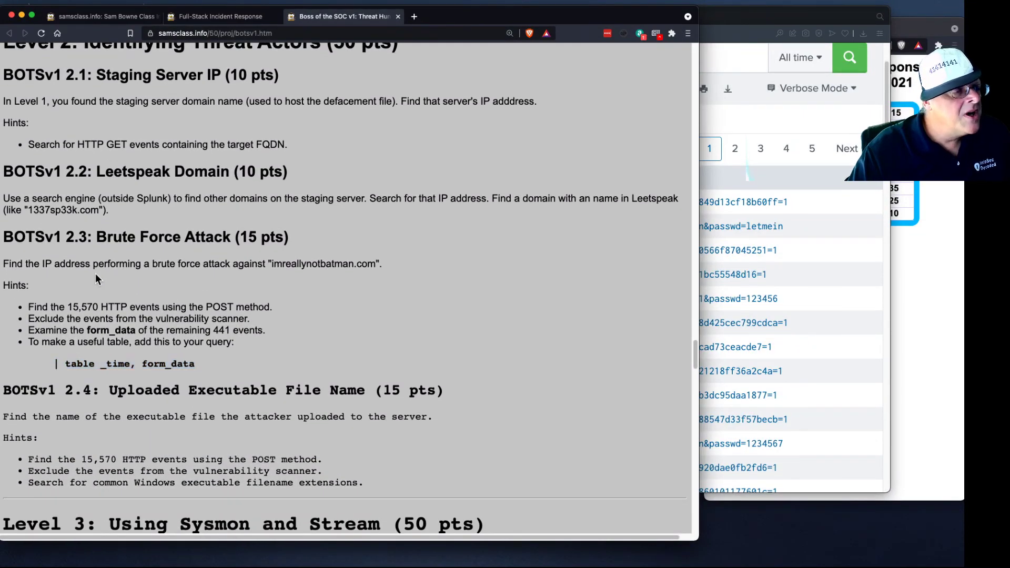
{"action": "left_click_drag", "start_coordinate": [42, 263], "coordinate": [151, 263]}
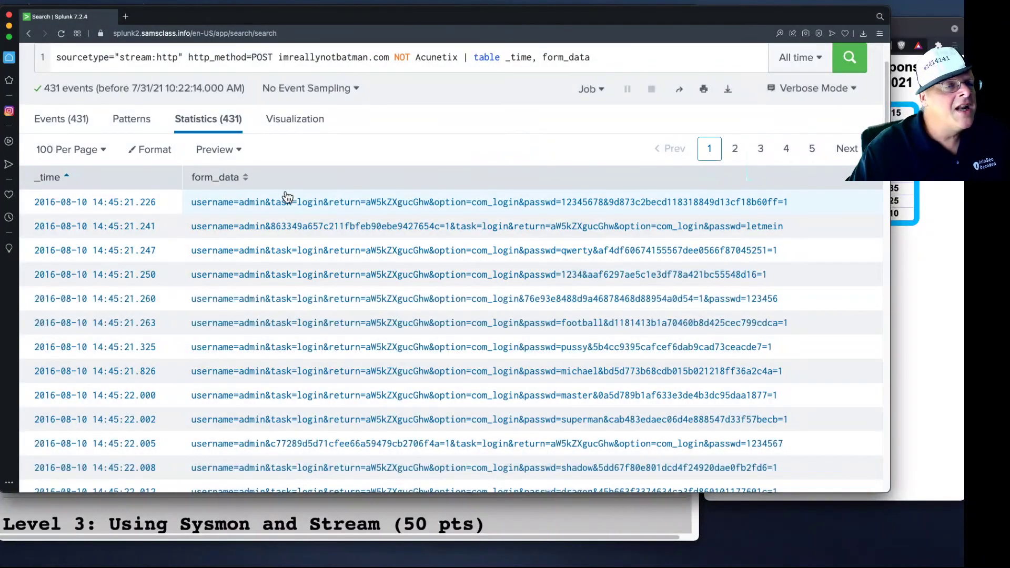
{"action": "mouse_move", "coordinate": [265, 207]}
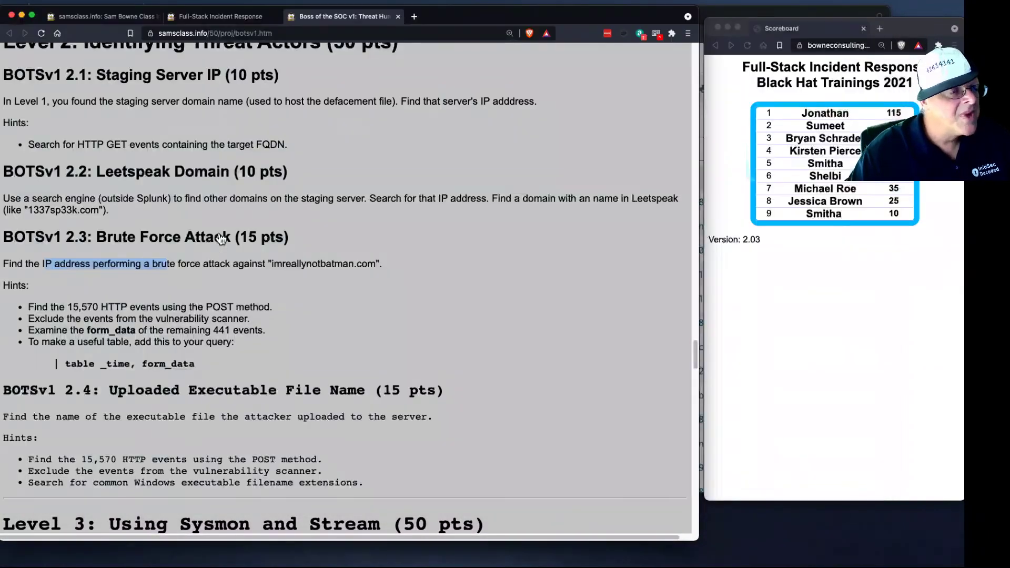
{"action": "scroll", "scroll_direction": "down", "scroll_amount": 3}
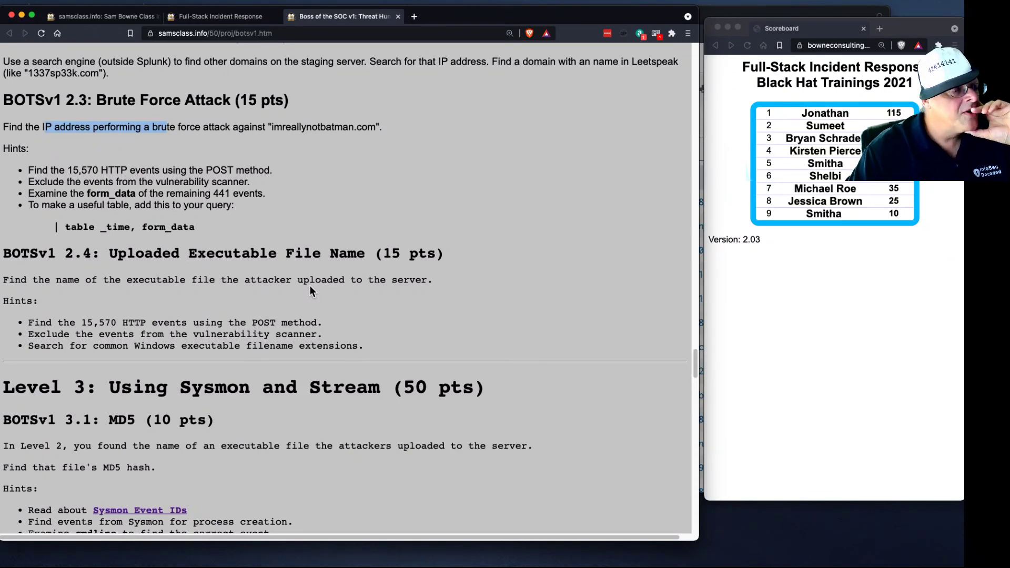
{"action": "scroll", "scroll_direction": "down", "scroll_amount": 3}
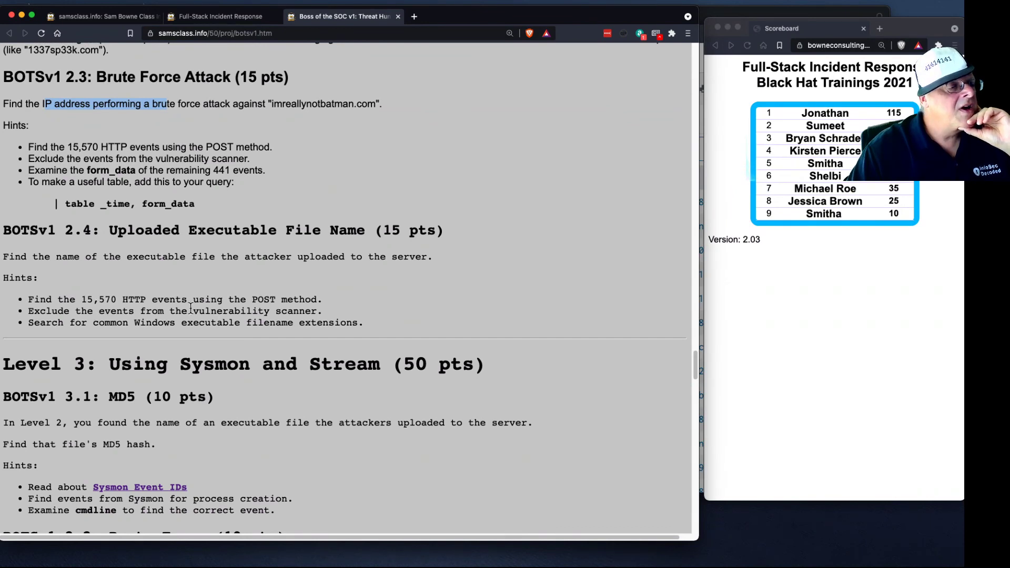
{"action": "mouse_move", "coordinate": [177, 327]}
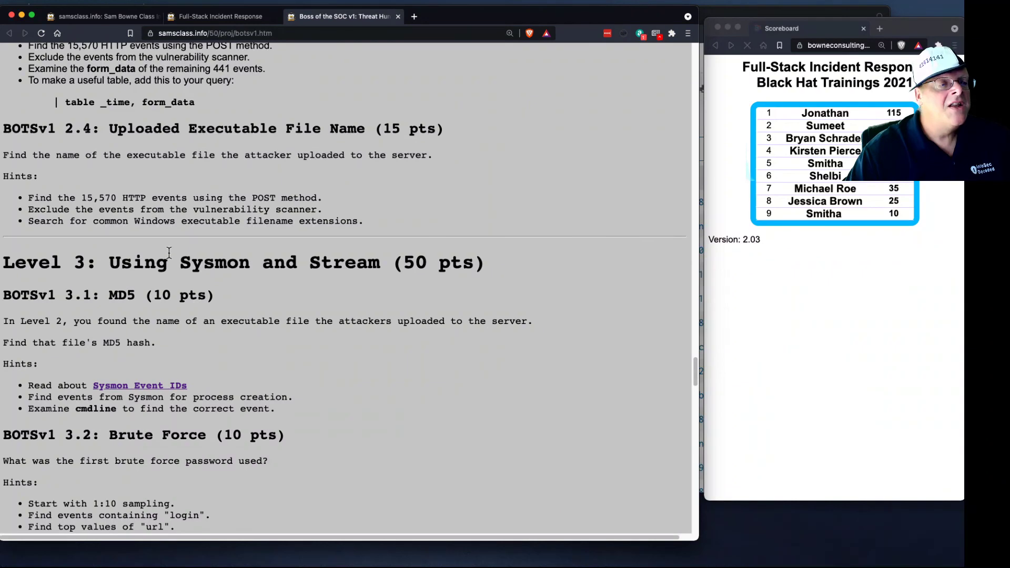
{"action": "double_click", "coordinate": [214, 264]}
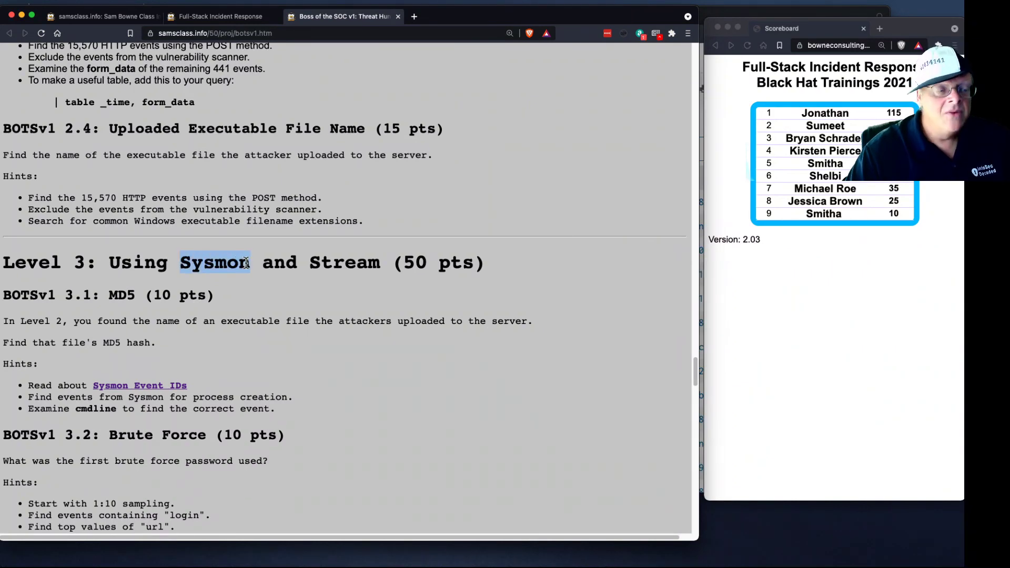